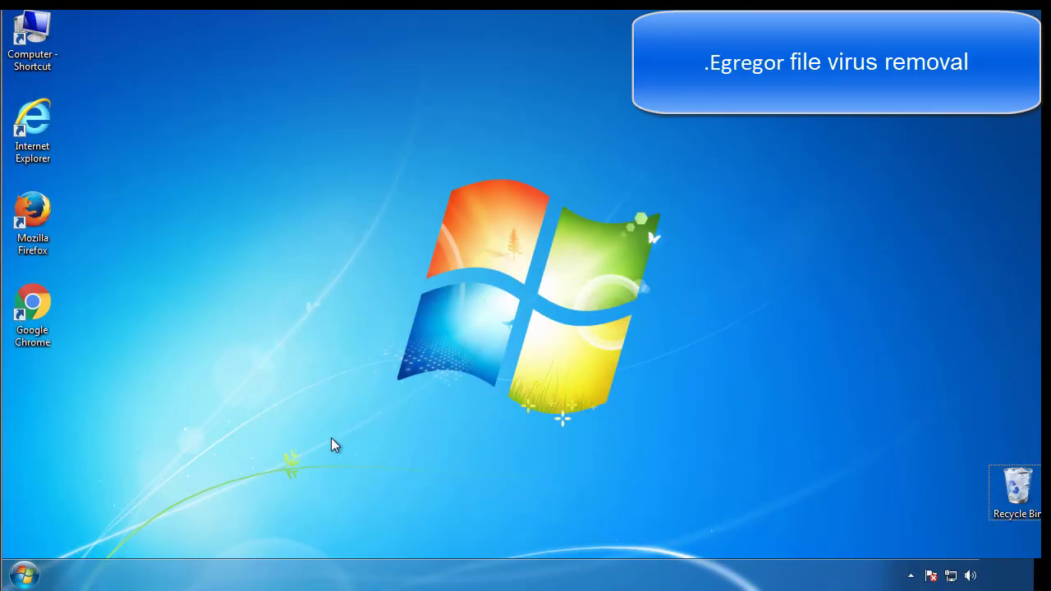
- Launch msconfig, tick Safe boot (Minimal) on the Boot tab, and apply it
left_click(23, 574)
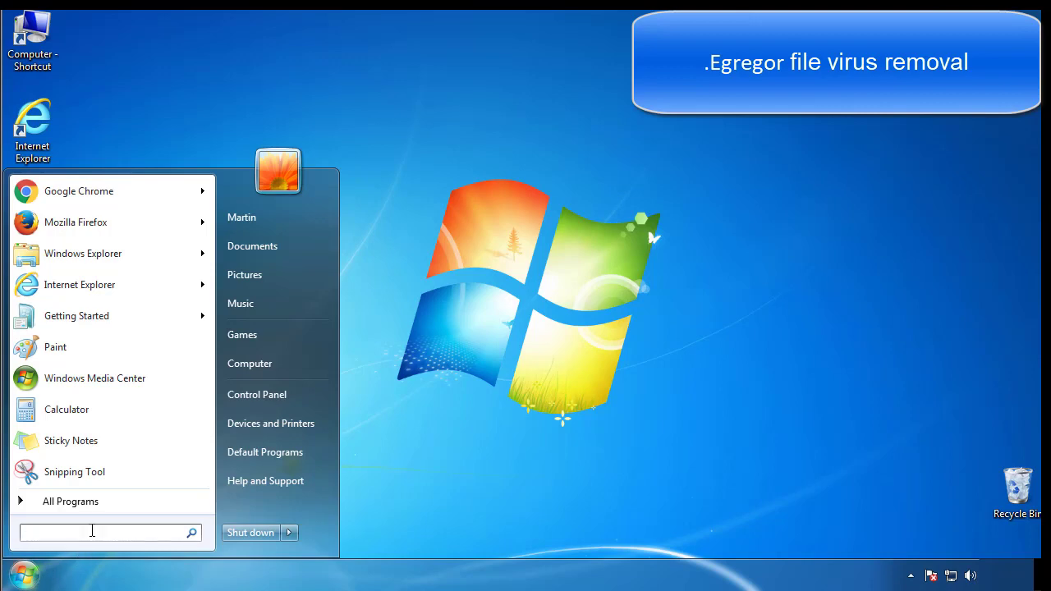
type("mscon")
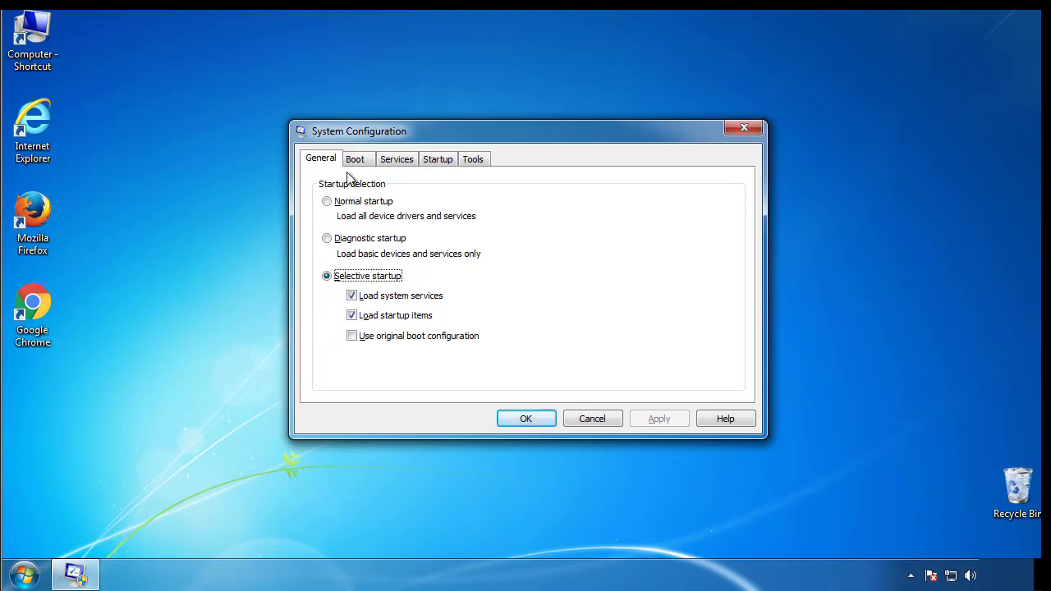
left_click(355, 158)
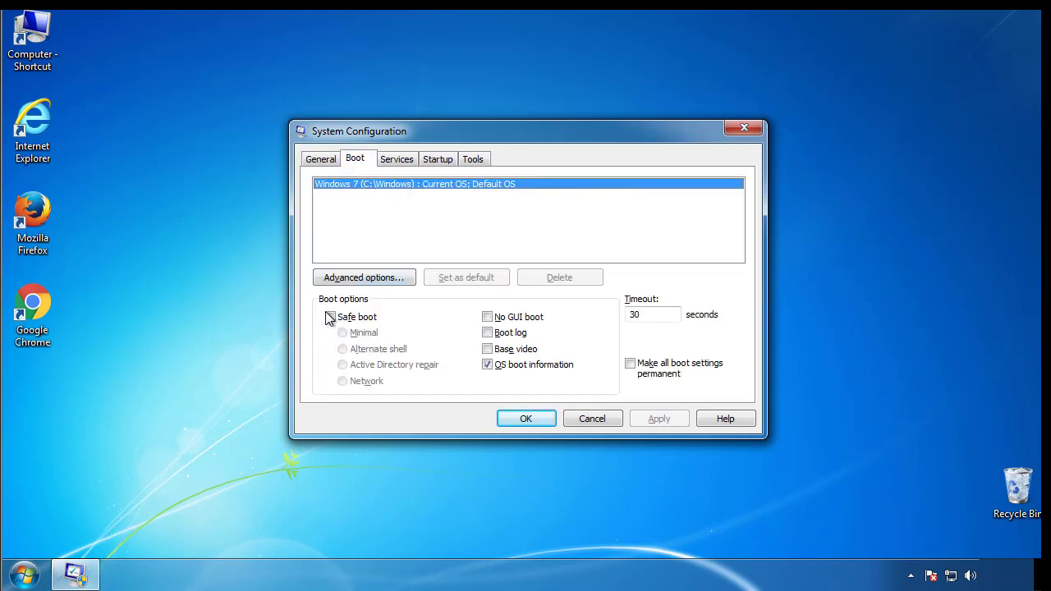
left_click(330, 316)
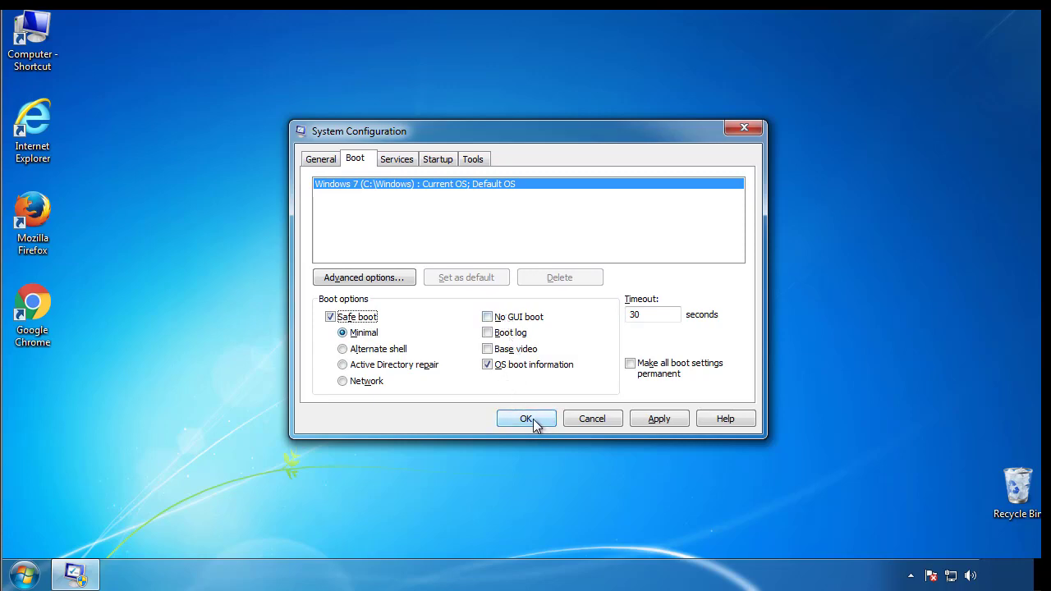
left_click(526, 419)
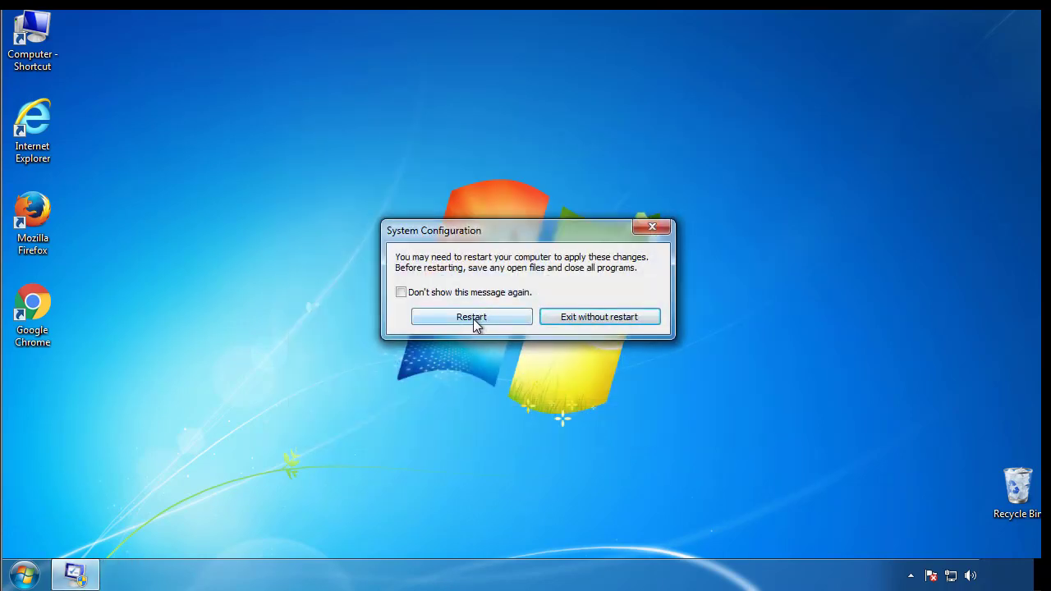
- Restart into Safe Mode, close Windows Help, and briefly open Folder Options from Control Panel
left_click(471, 317)
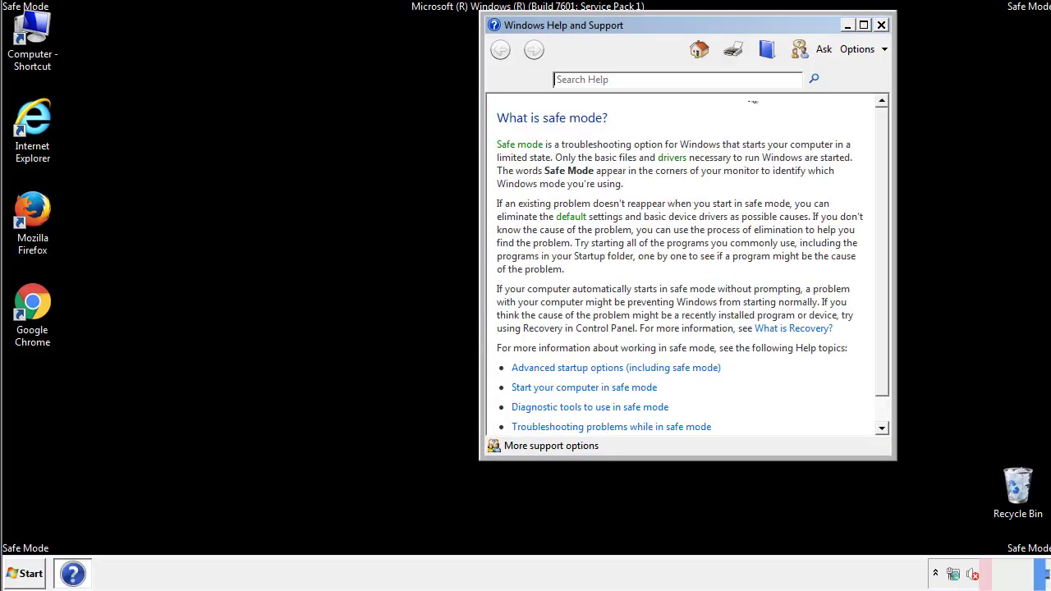
left_click(880, 25)
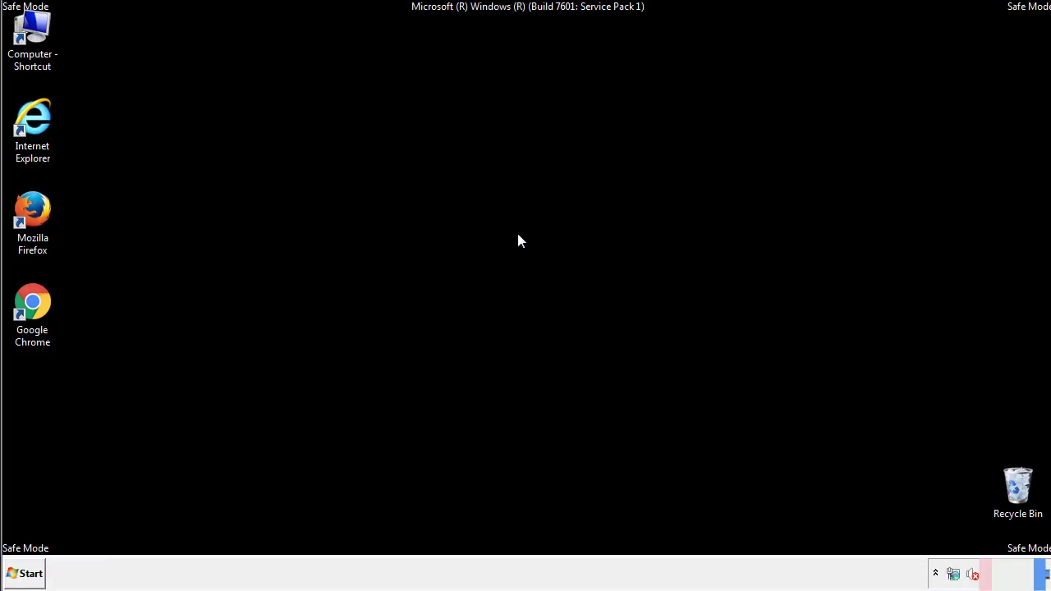
left_click(25, 573)
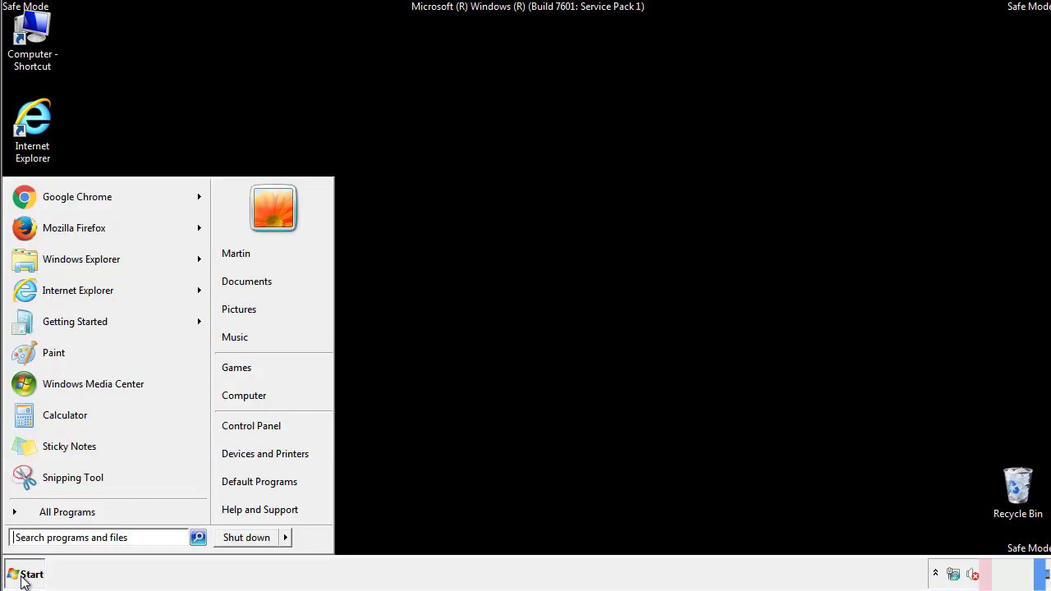
left_click(25, 573)
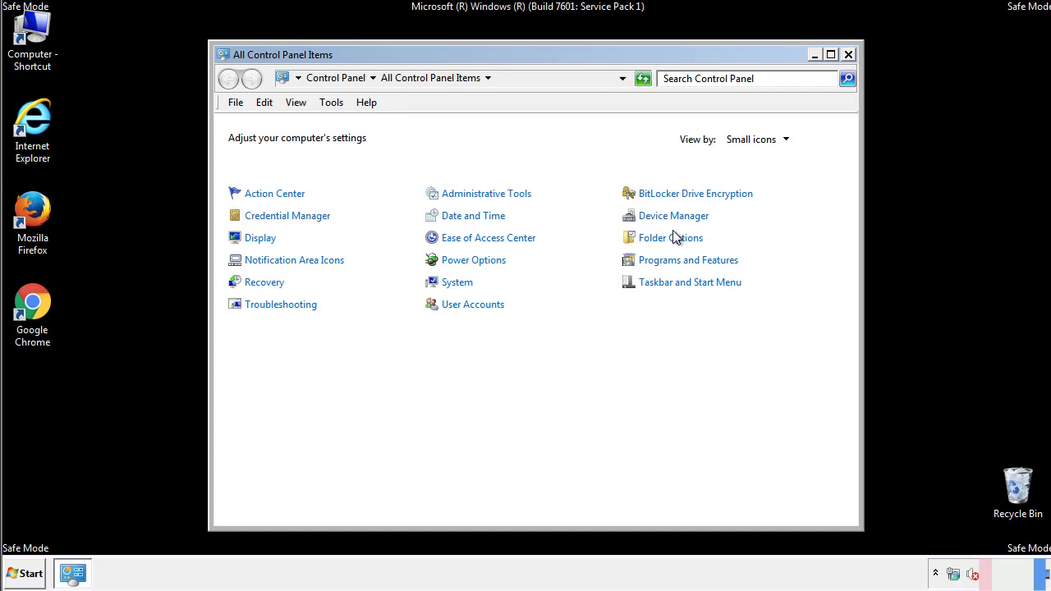
left_click(669, 237)
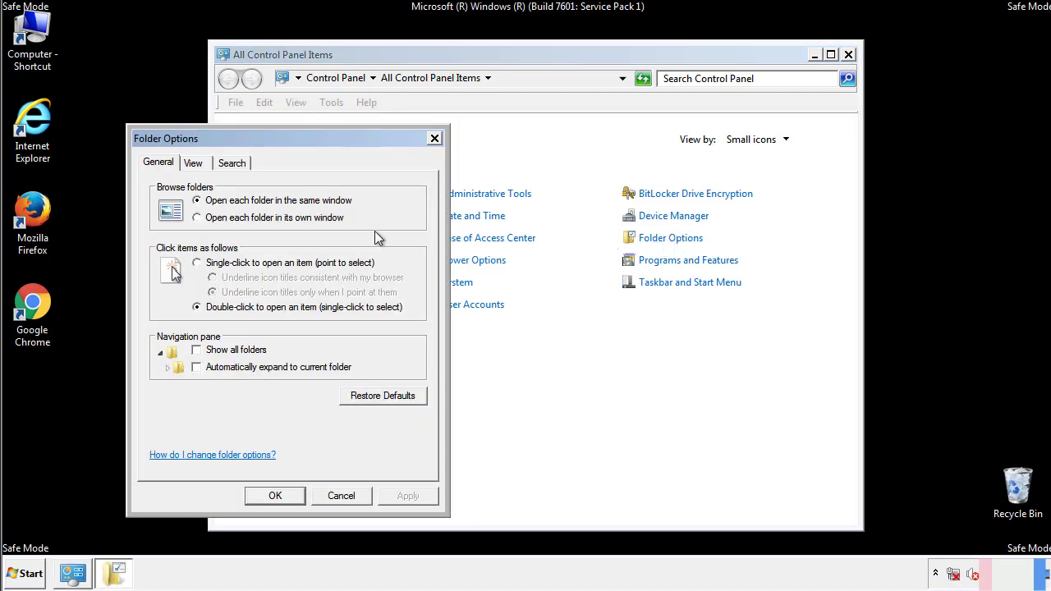
left_click(193, 163)
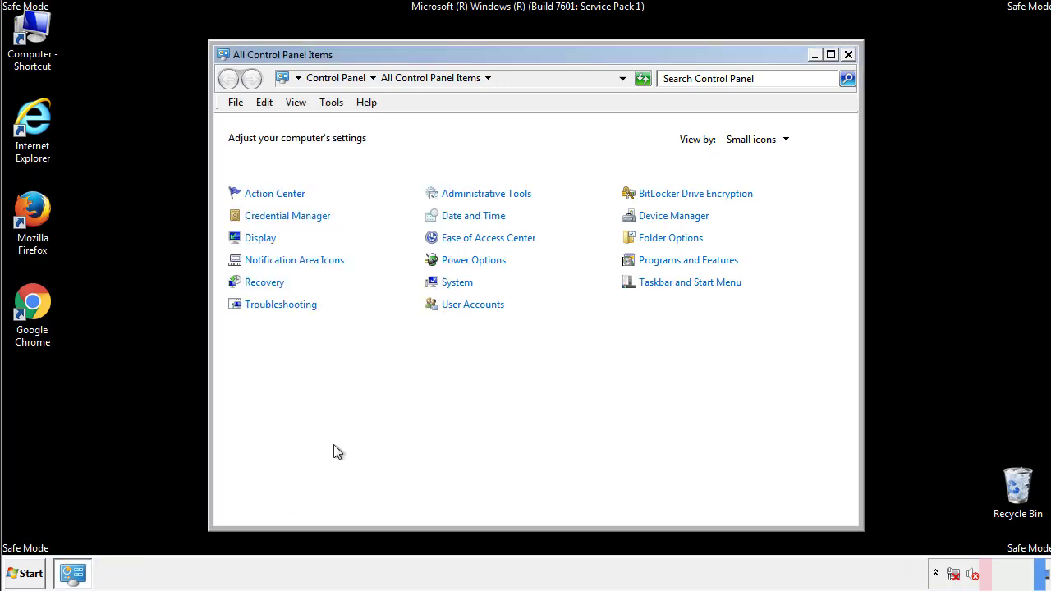
- Close Control Panel and browse from Computer to C:\Windows\System32\drivers\etc
left_click(848, 55)
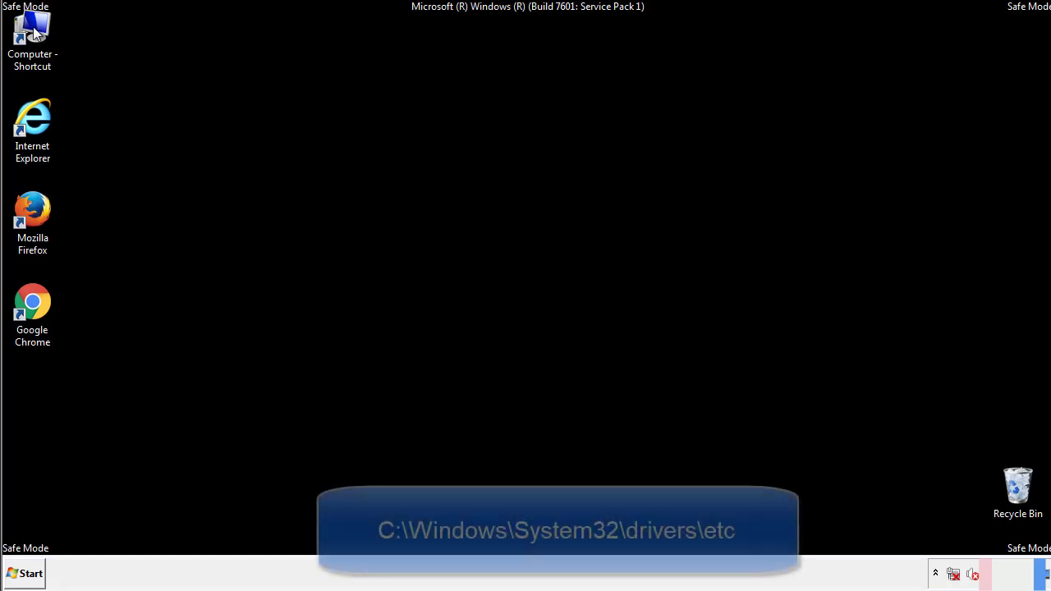
double_click(32, 33)
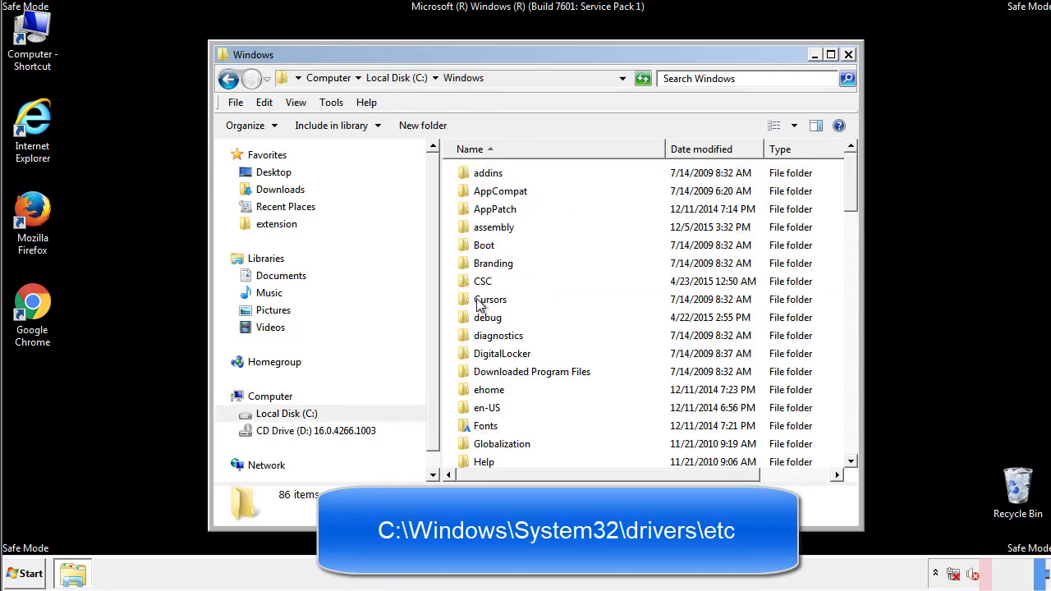
scroll("down", 3)
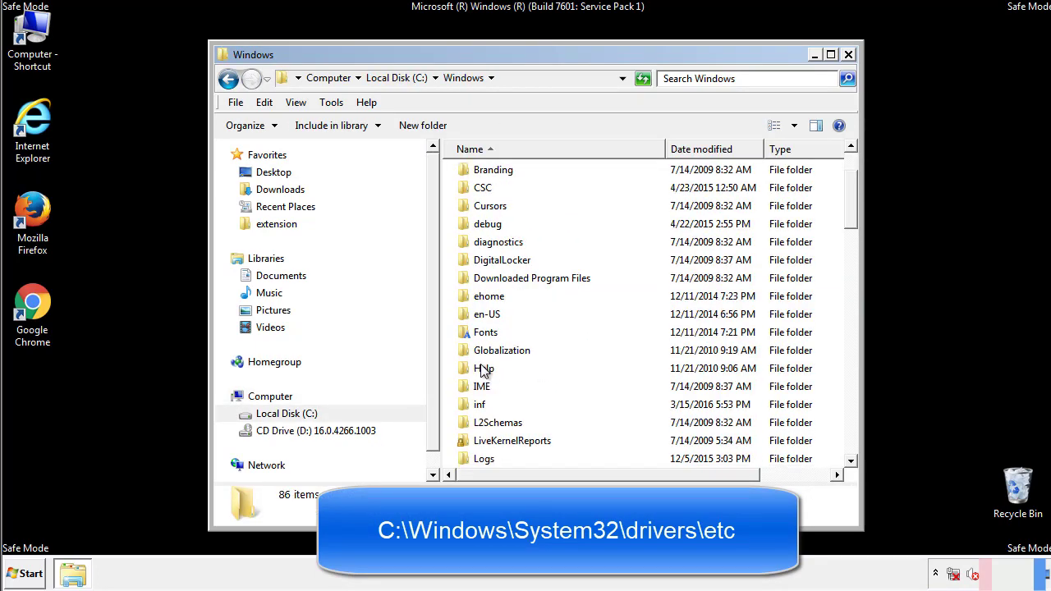
scroll("down", 3)
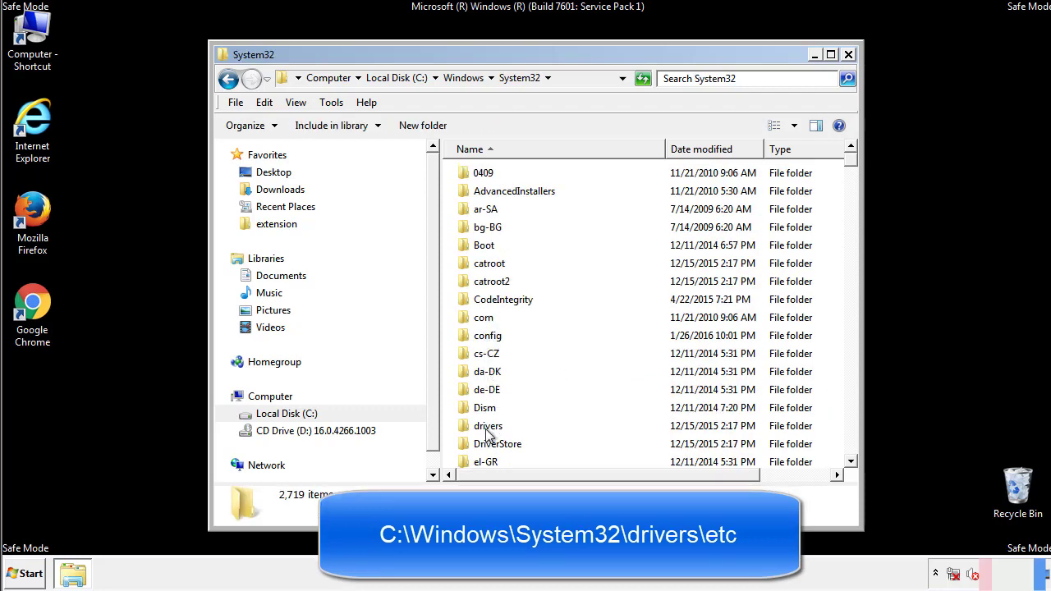
double_click(488, 425)
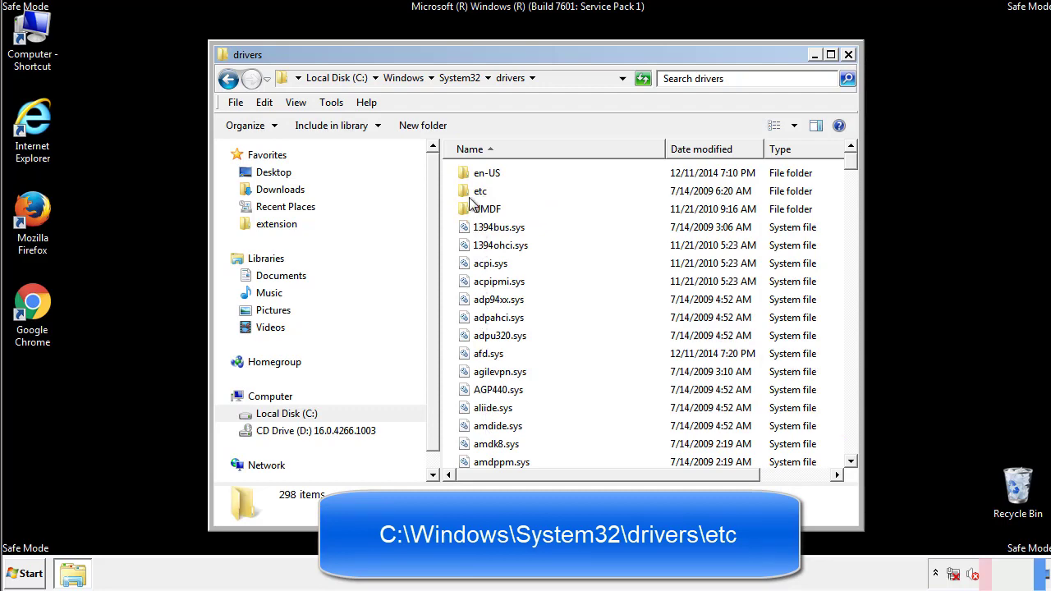
double_click(481, 190)
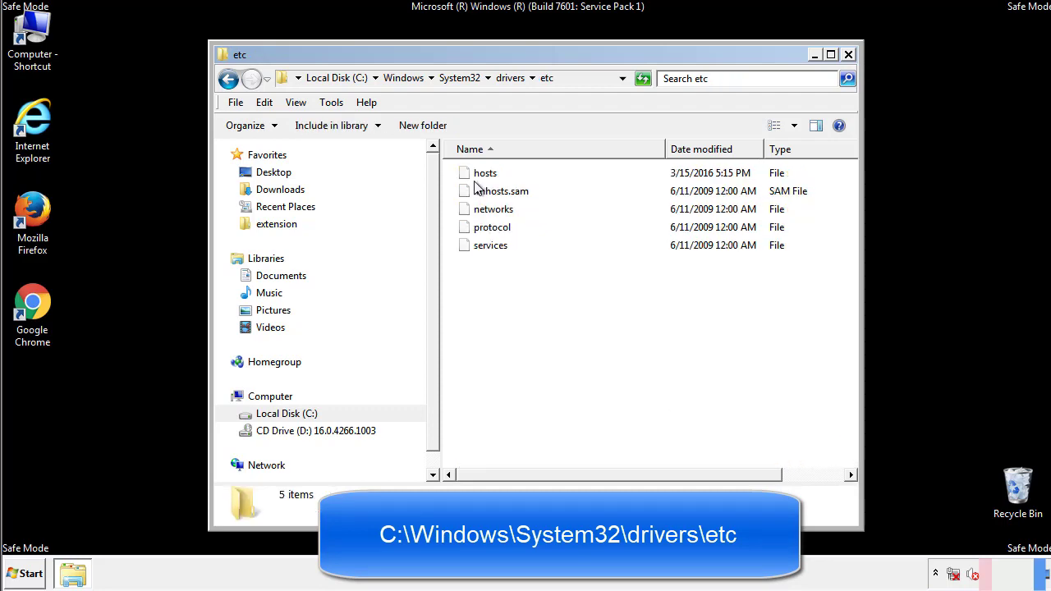
- Open hosts in Notepad, delete the four suspicious entries below localhost, and save
double_click(484, 173)
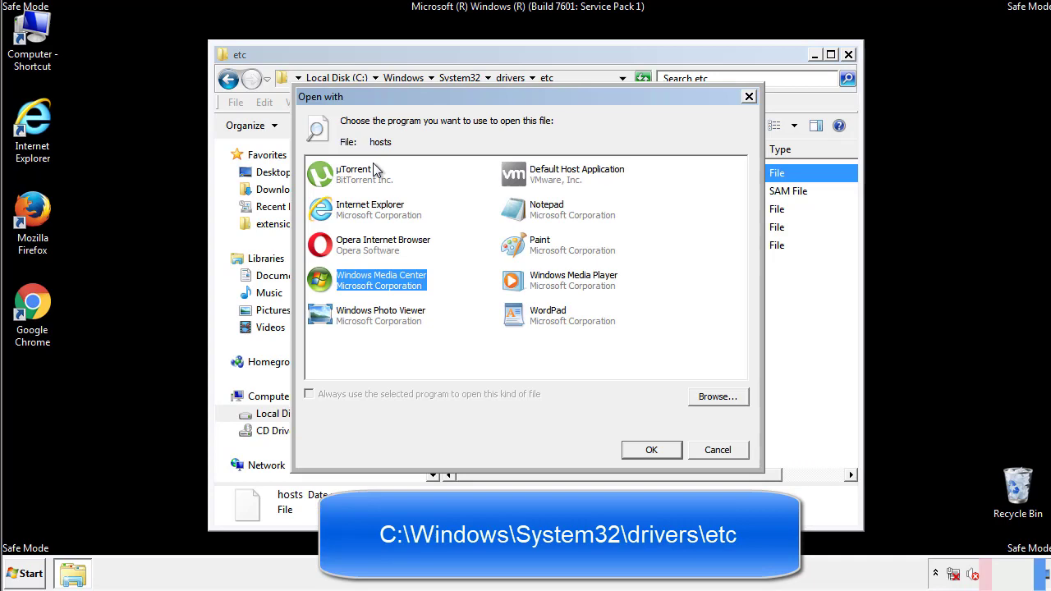
mouse_move(531, 216)
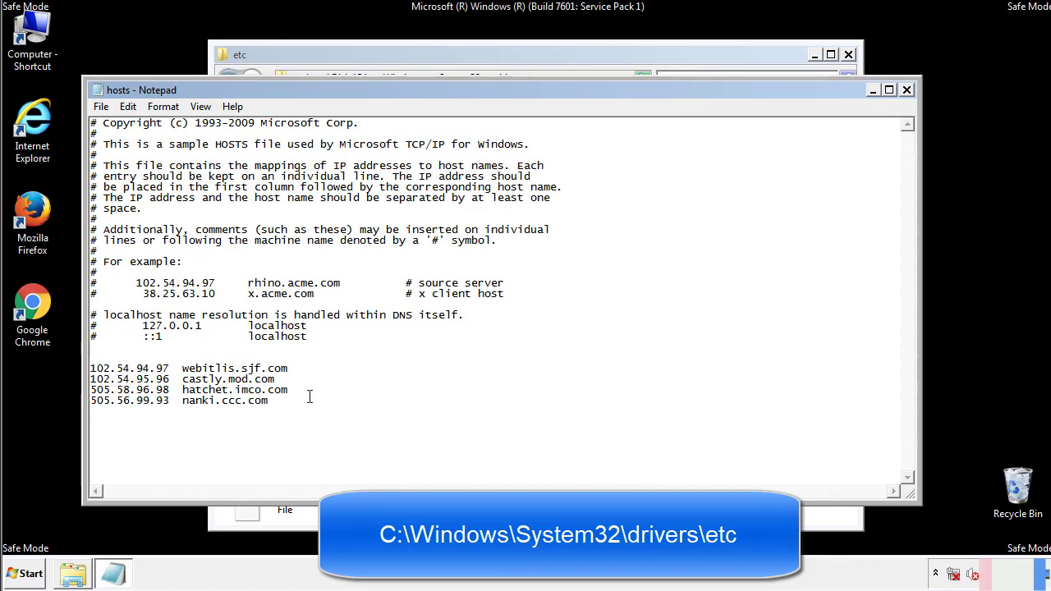
left_click_drag(92, 367, 289, 400)
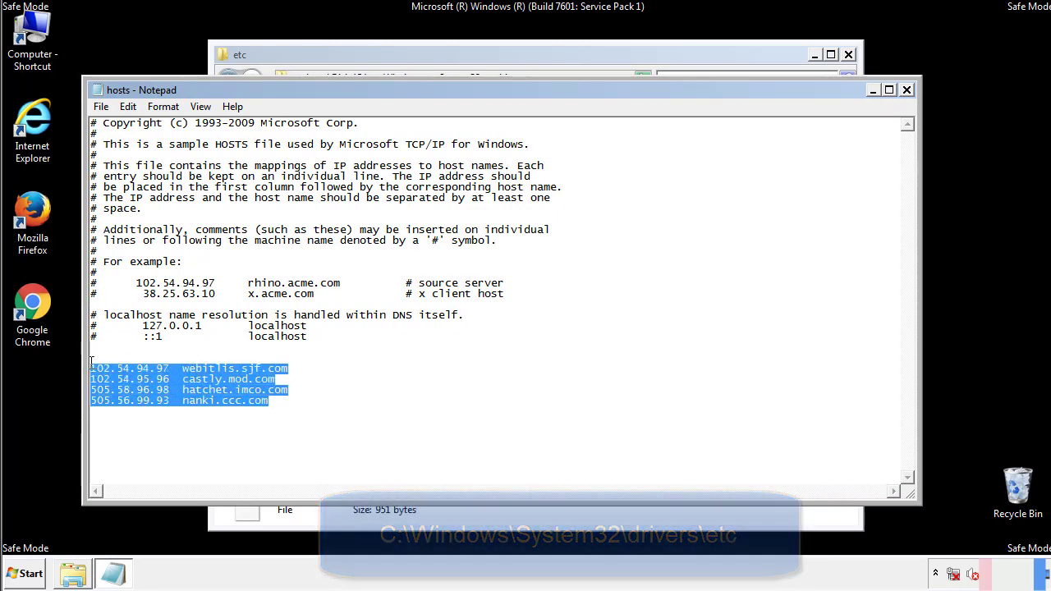
key("Delete")
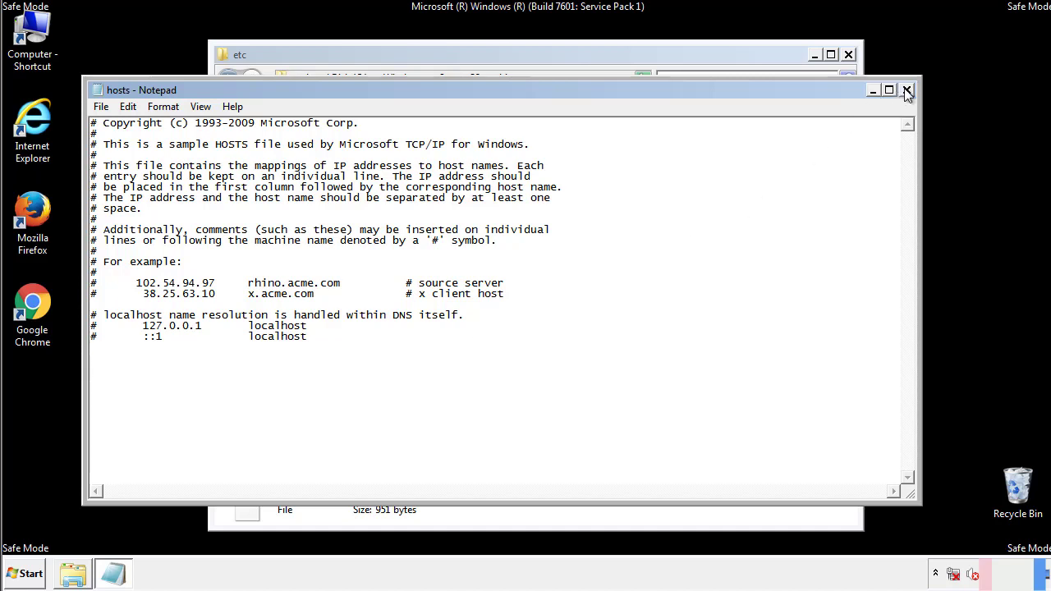
left_click(907, 89)
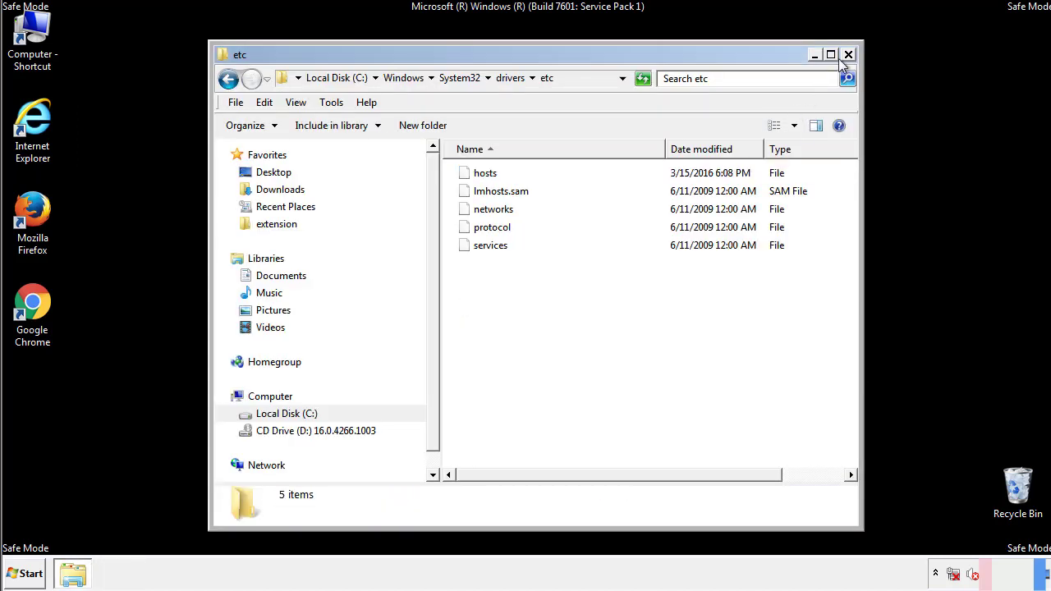
- Close the etc window and open the Startup folder from All Programs
left_click(848, 54)
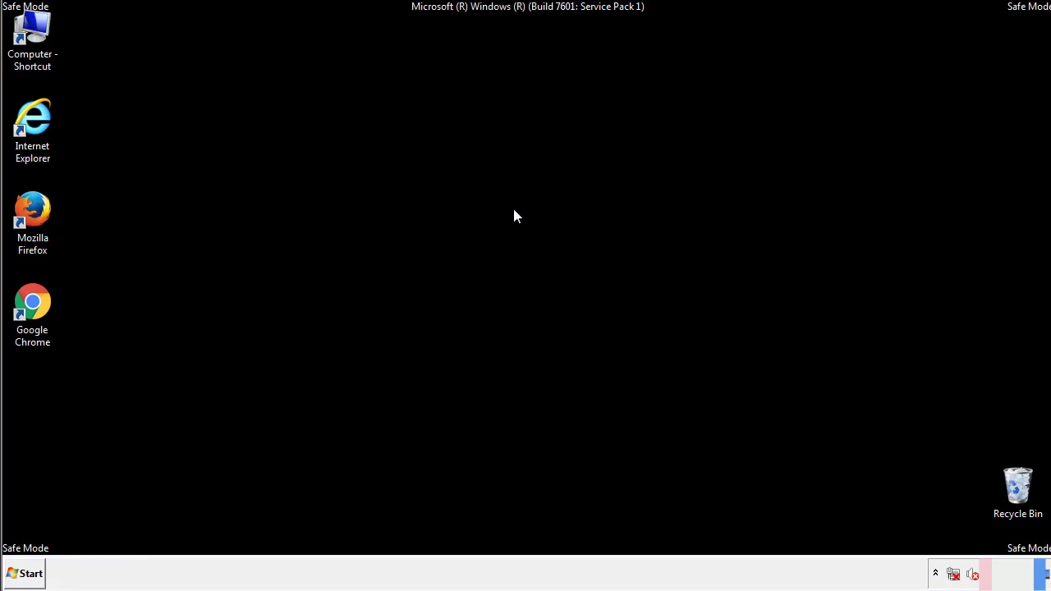
left_click(25, 573)
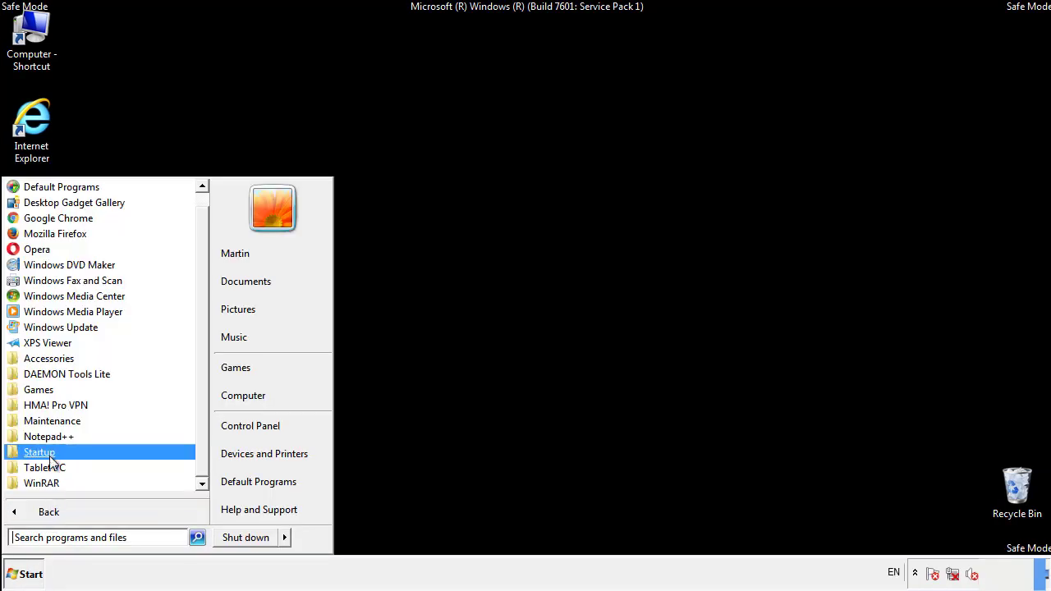
right_click(40, 452)
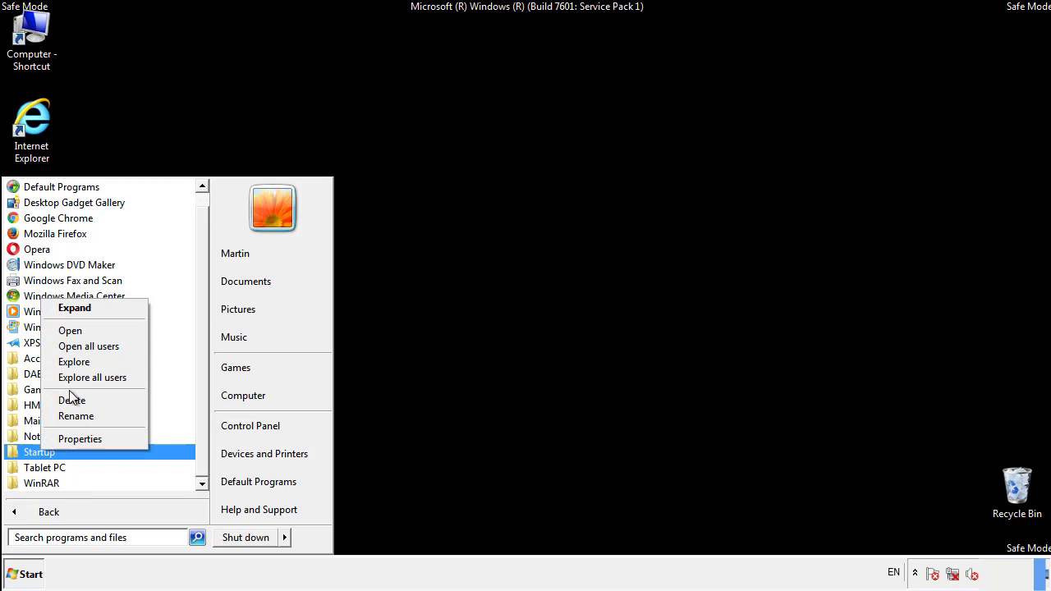
left_click(70, 330)
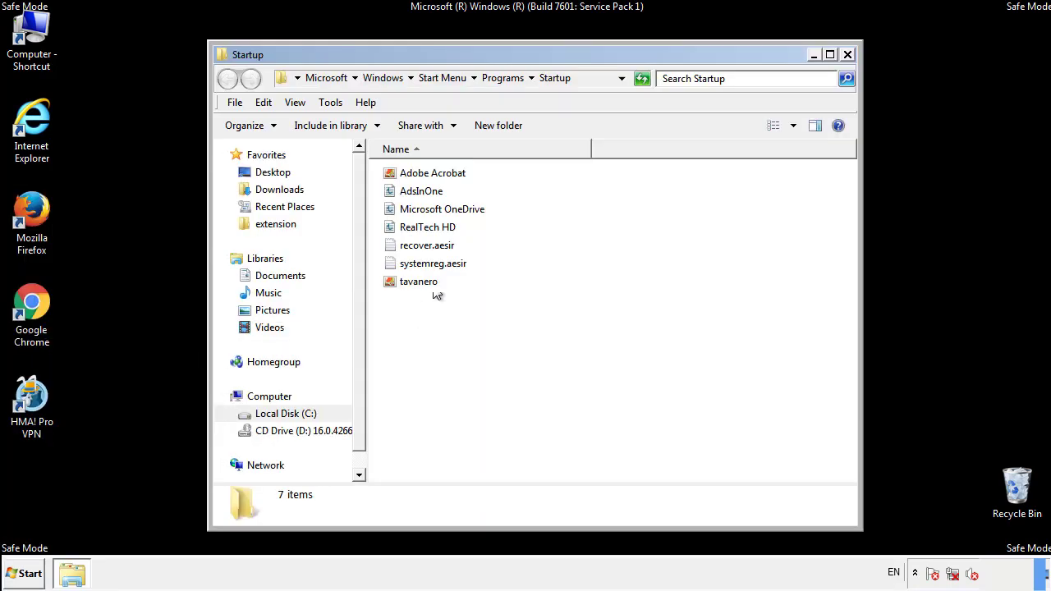
- Delete AdsInOne, recover.aesir, systemreg.aesir and tavanero to the Recycle Bin
left_click(421, 190)
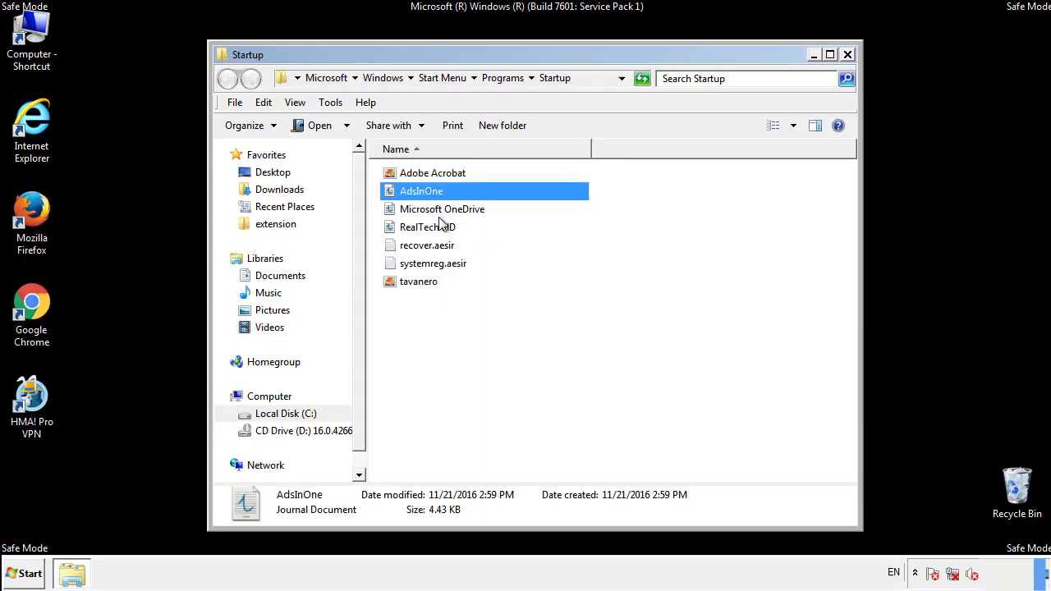
left_click(432, 263)
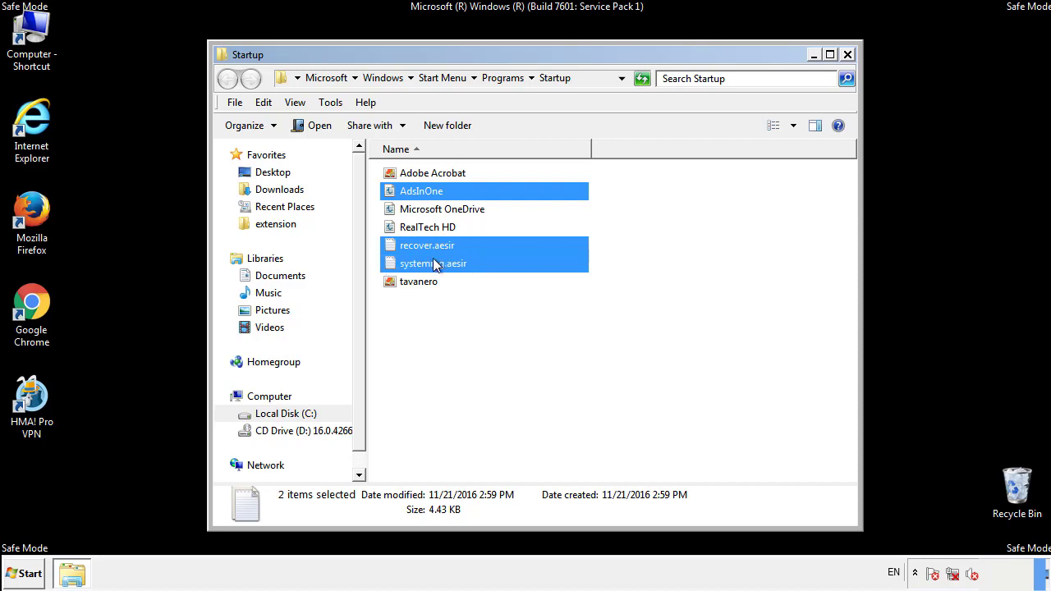
right_click(419, 282)
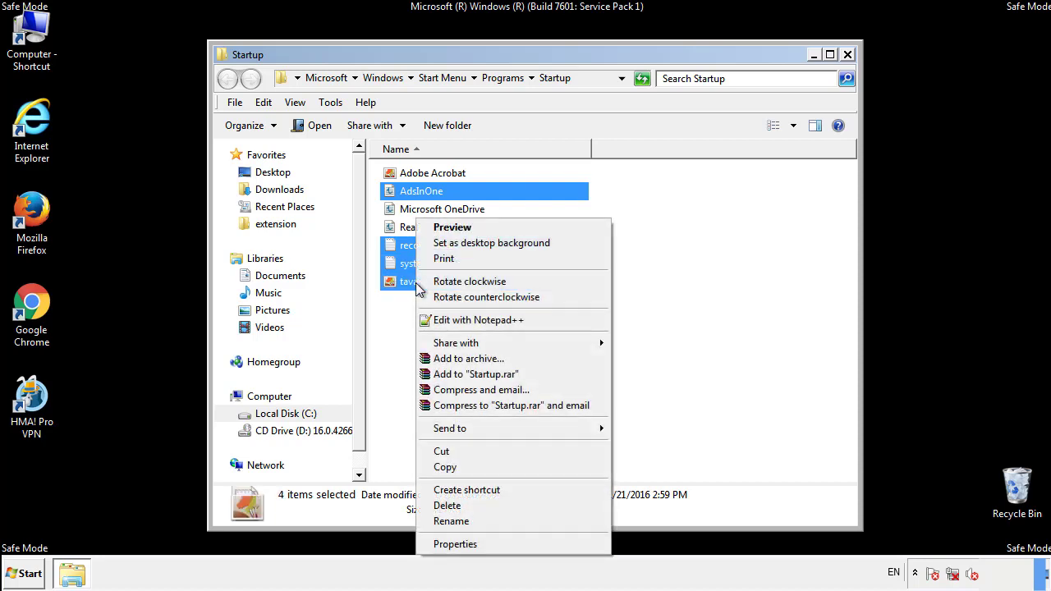
left_click(446, 505)
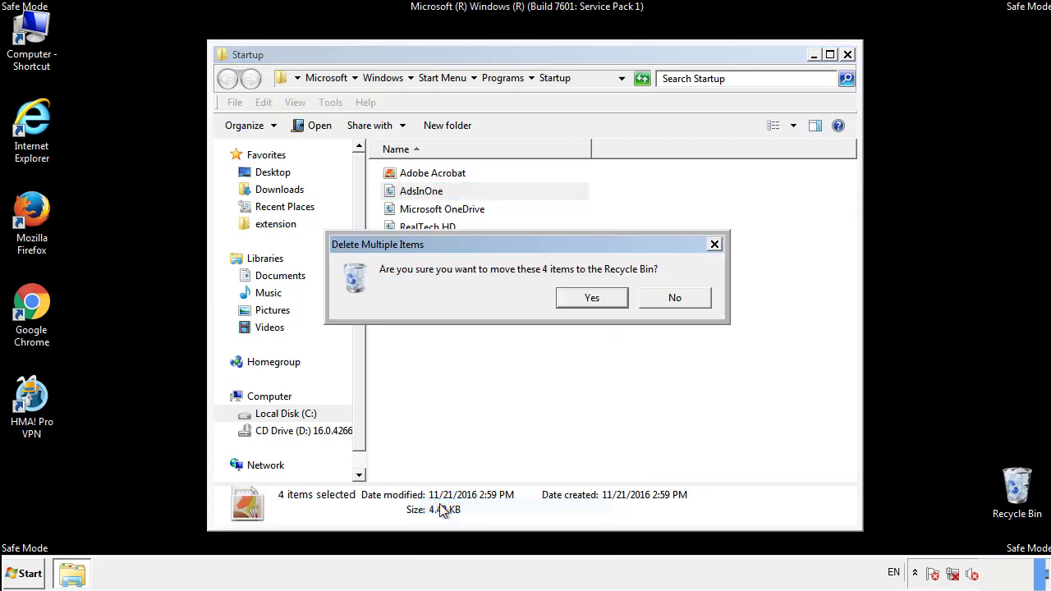
left_click(591, 297)
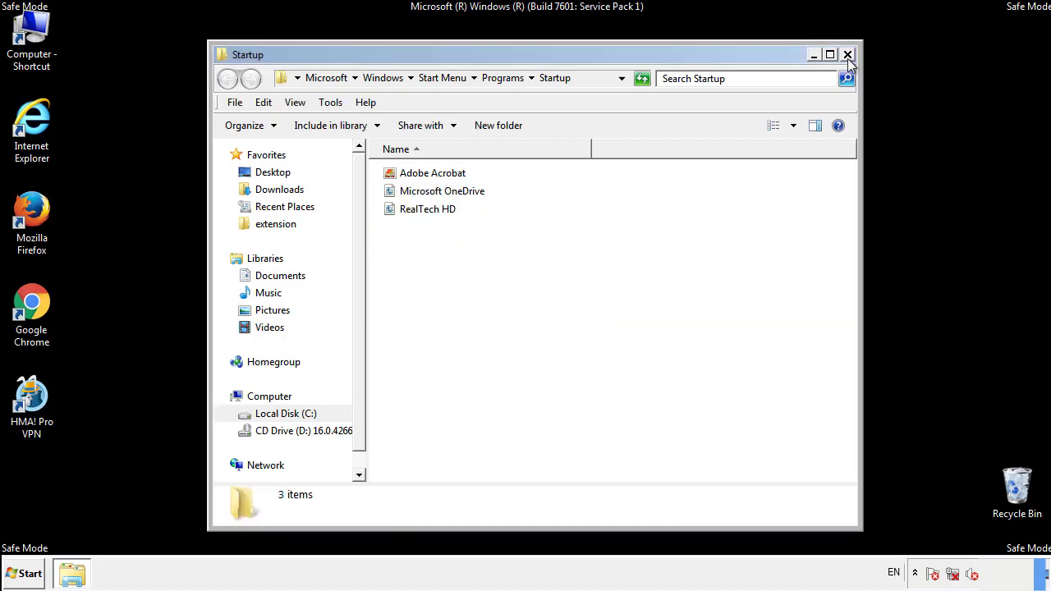
- Close Explorer and launch Registry Editor by searching regedit
left_click(847, 54)
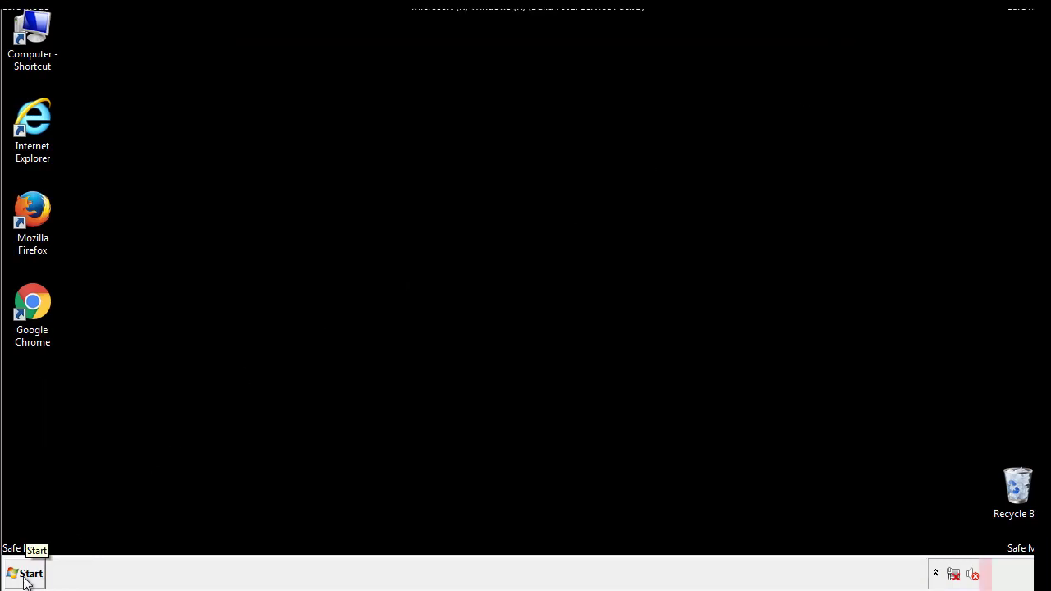
left_click(24, 573)
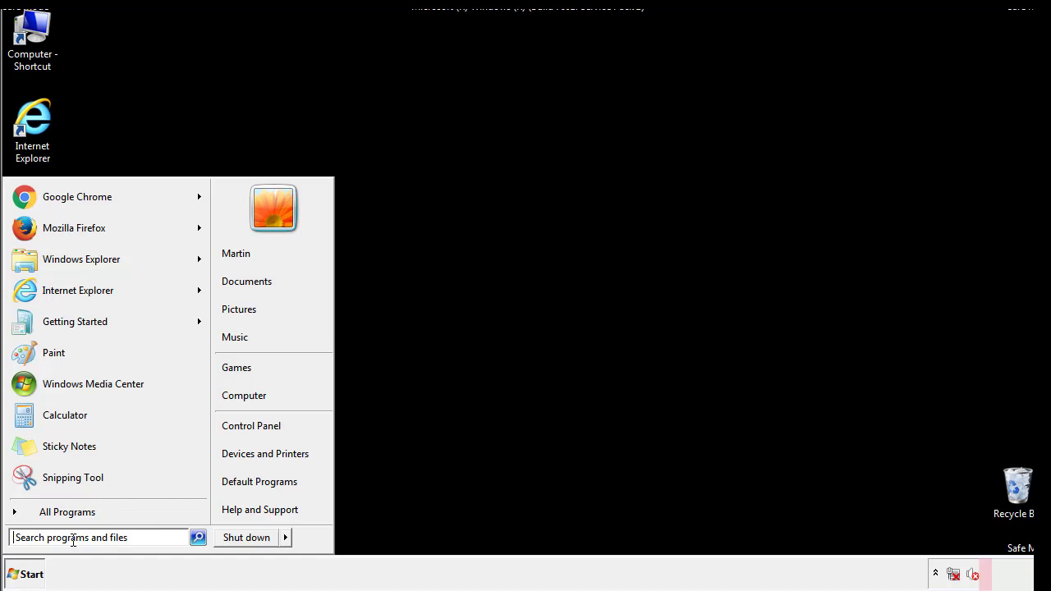
type("reged")
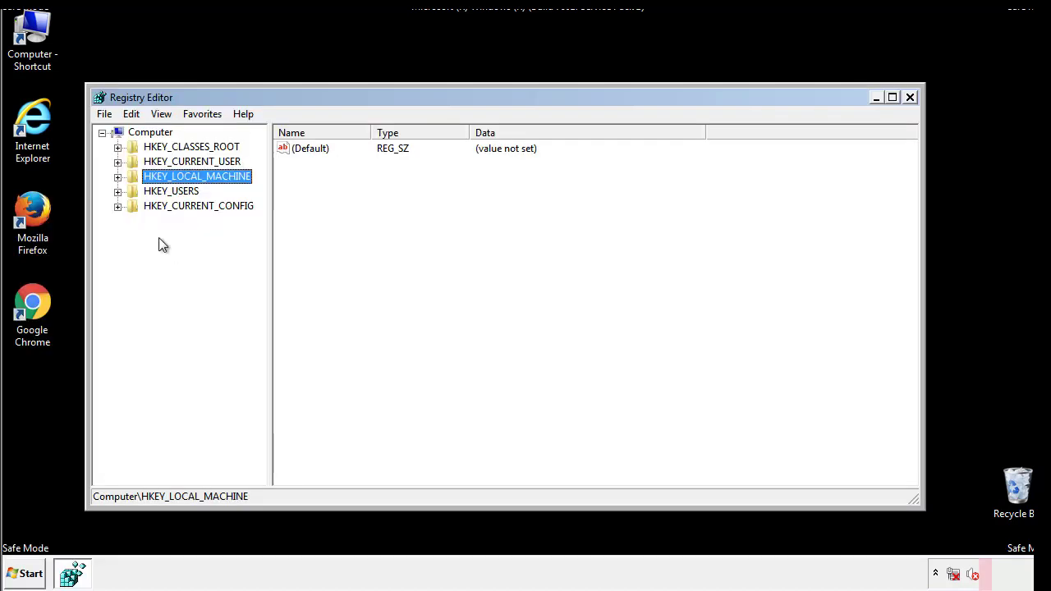
- Expand HKEY_LOCAL_MACHINE\SOFTWARE\Microsoft\Windows to CurrentVersion, bringing the Run key into view
left_click(117, 176)
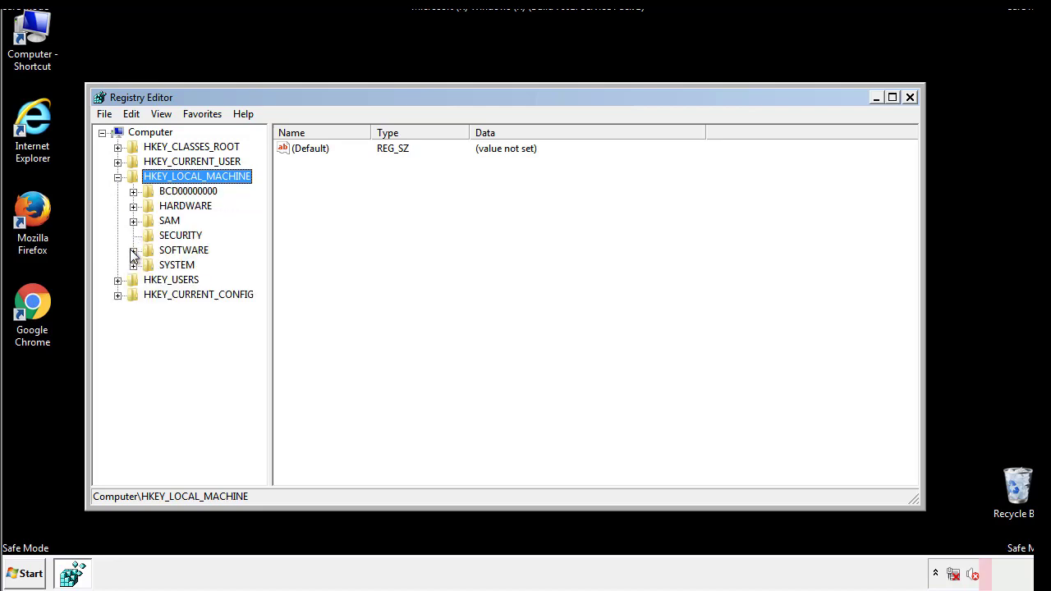
left_click(133, 250)
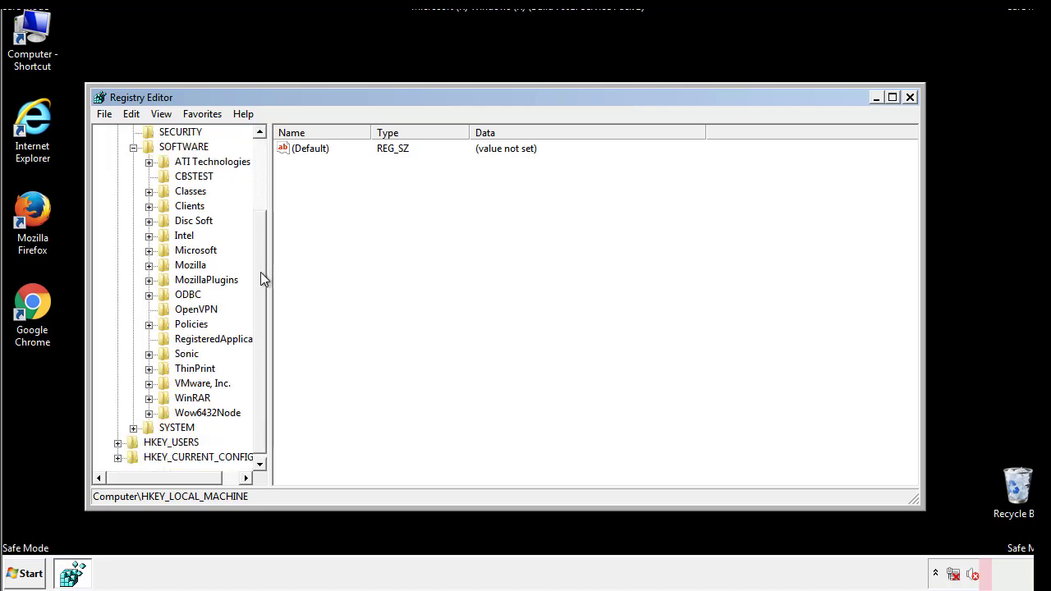
mouse_move(152, 255)
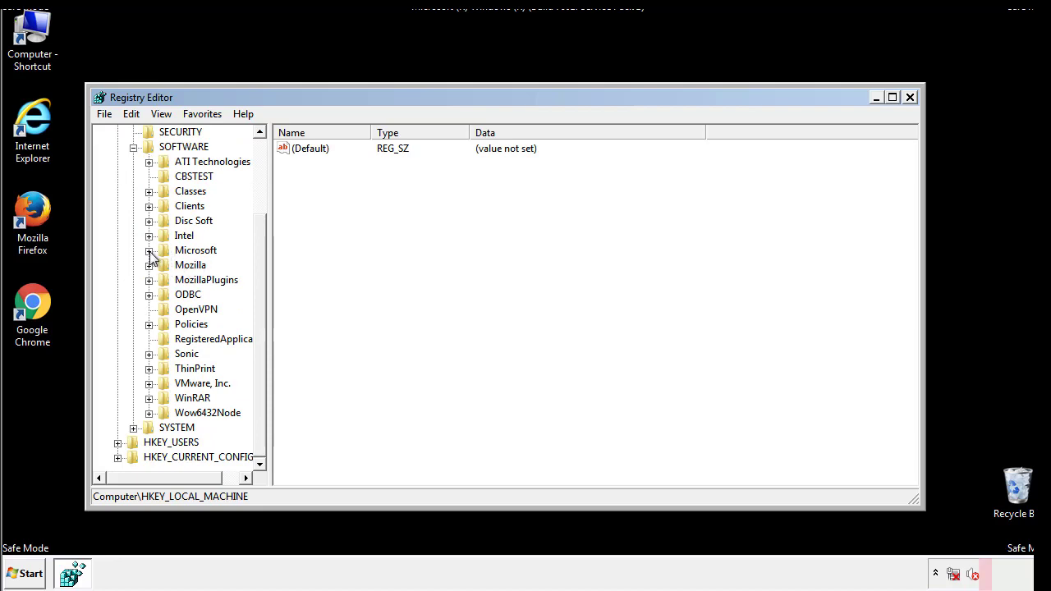
left_click(149, 250)
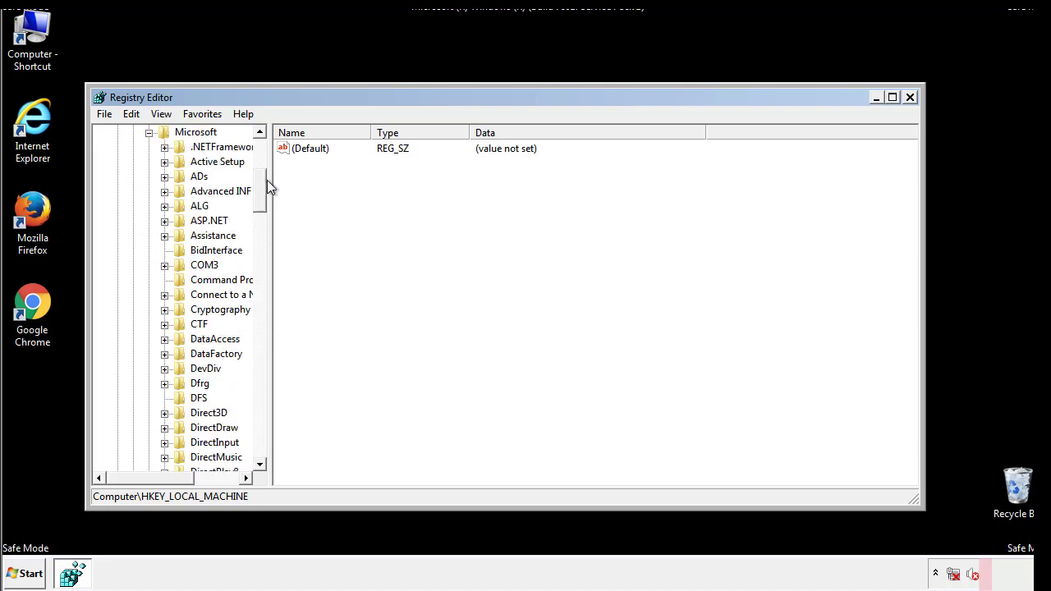
scroll("down", 3)
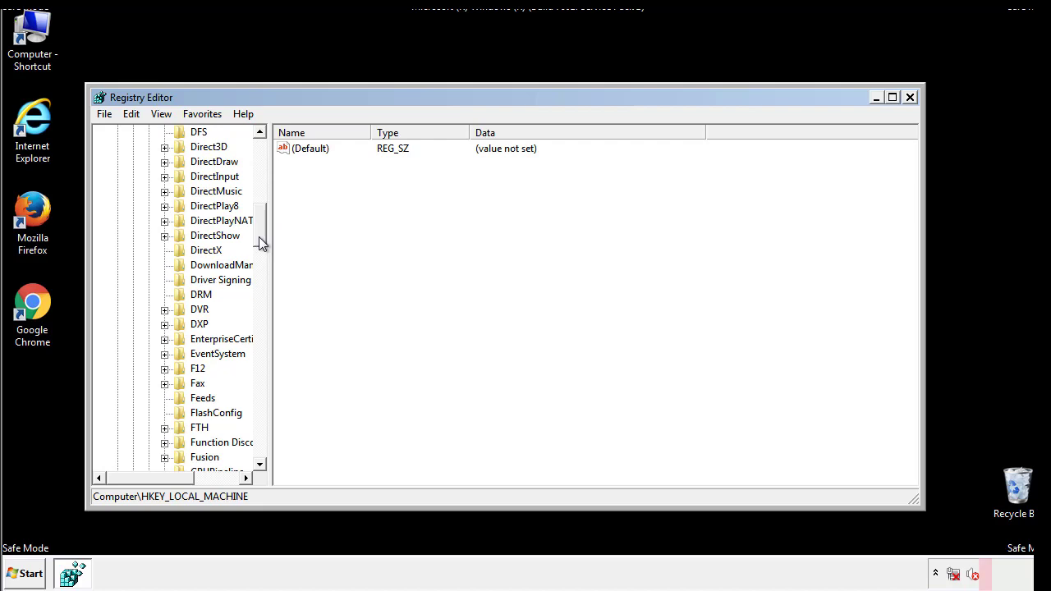
scroll("down", 3)
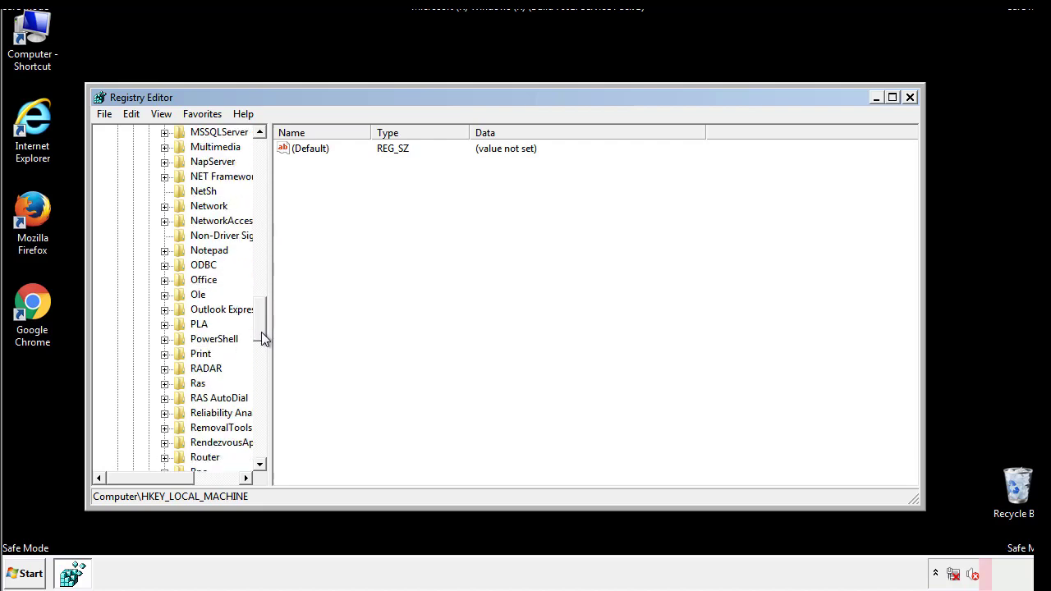
scroll("down", 3)
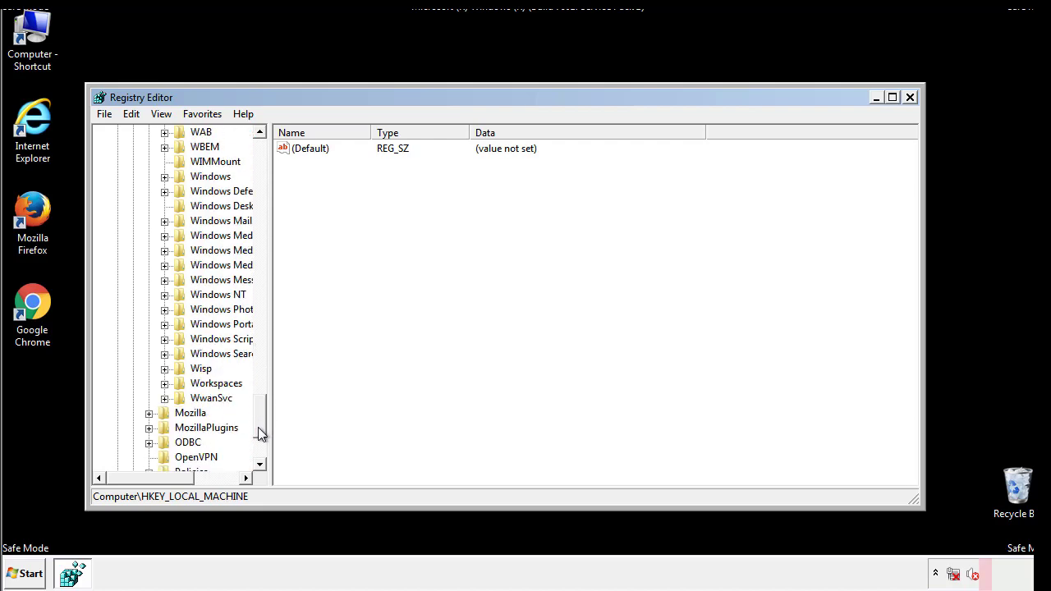
left_click(164, 250)
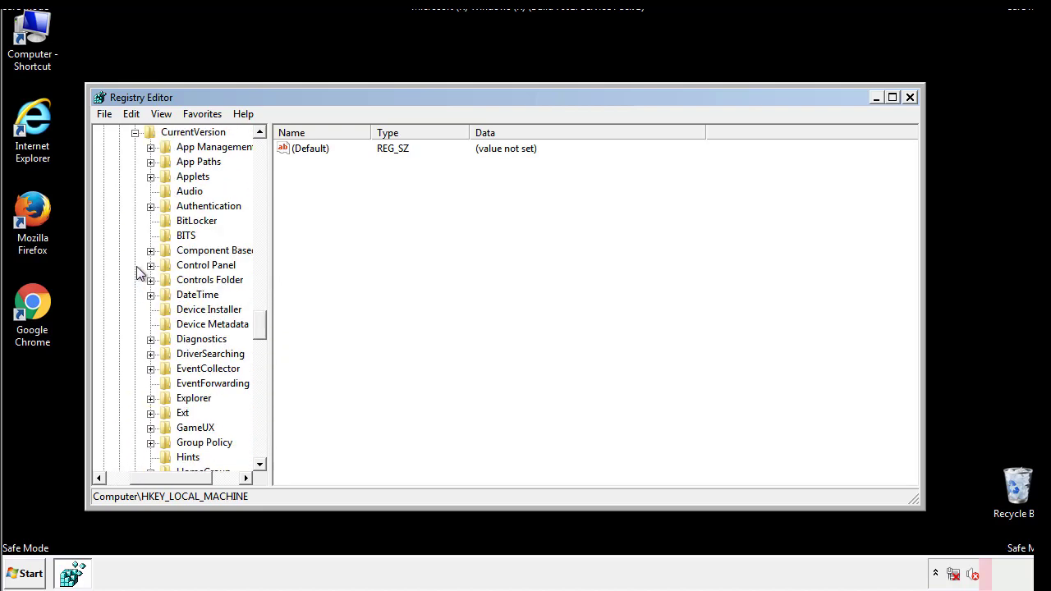
scroll("down", 3)
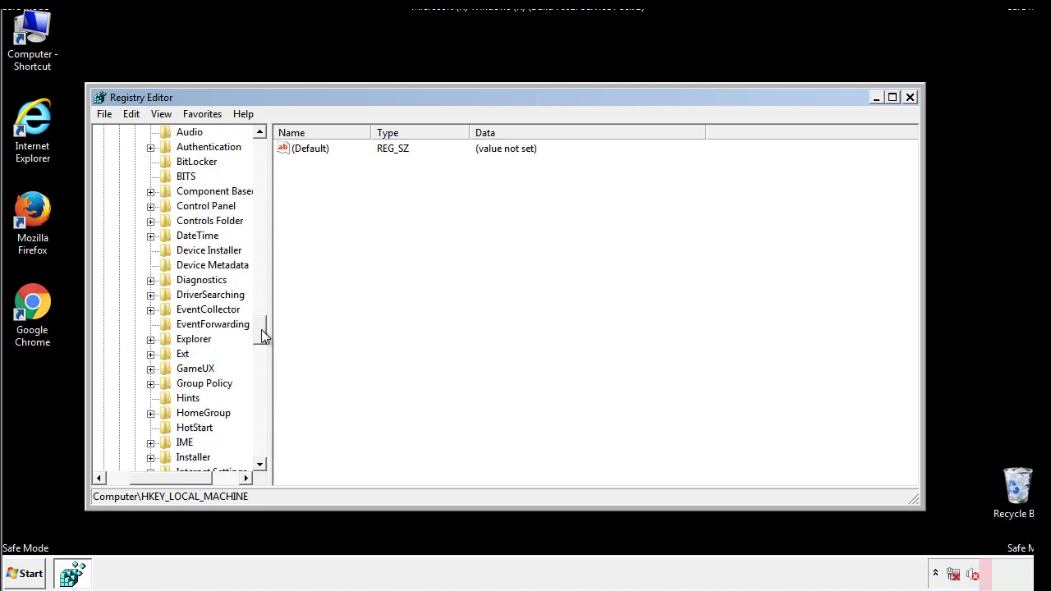
scroll("down", 3)
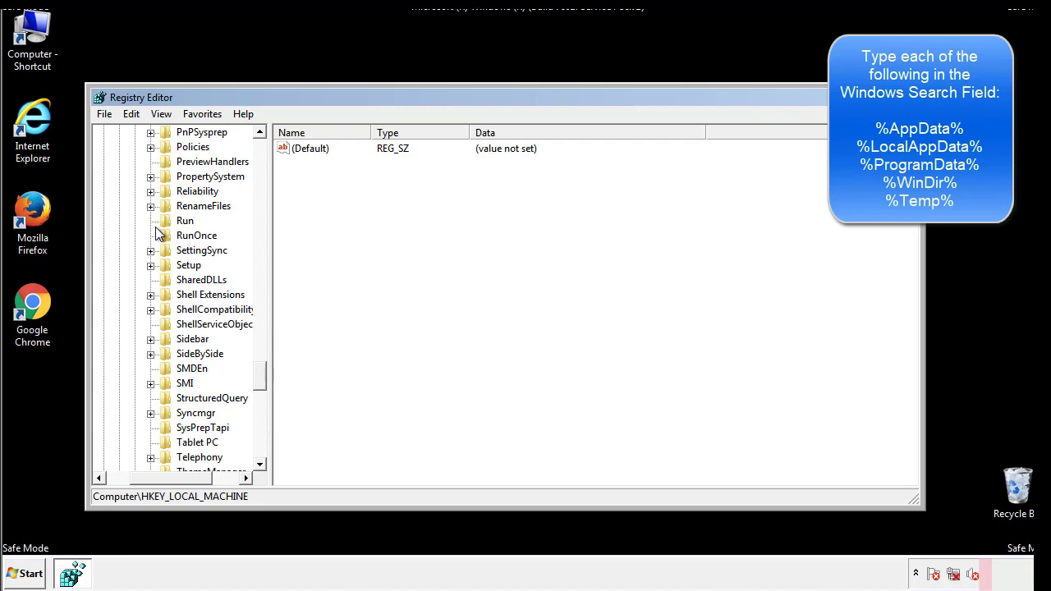
- Delete the tappi.loc value from the HKLM Run key, leaving VMware User Process
left_click(185, 220)
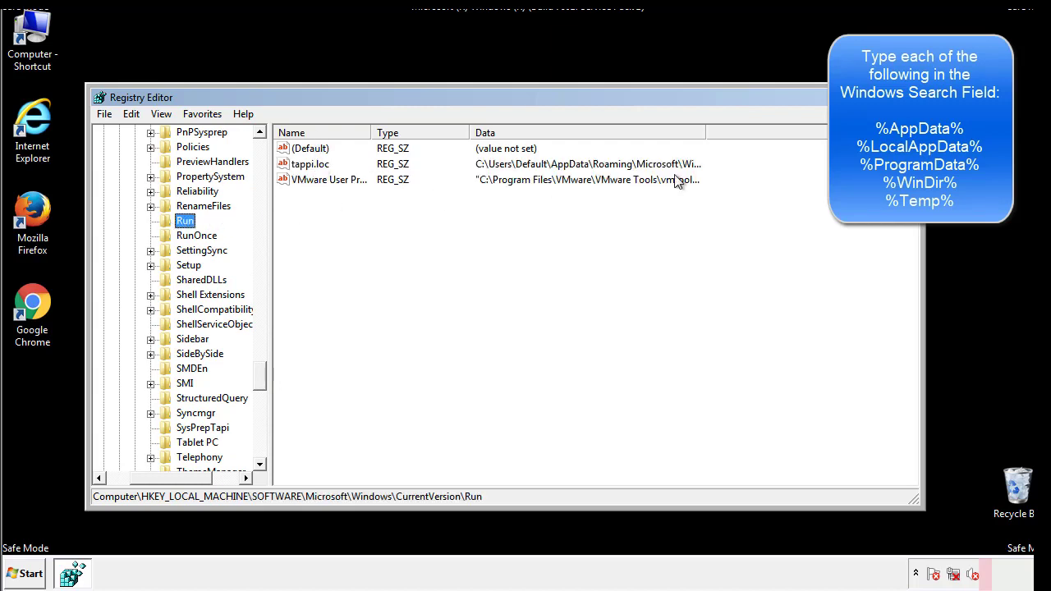
left_click(310, 163)
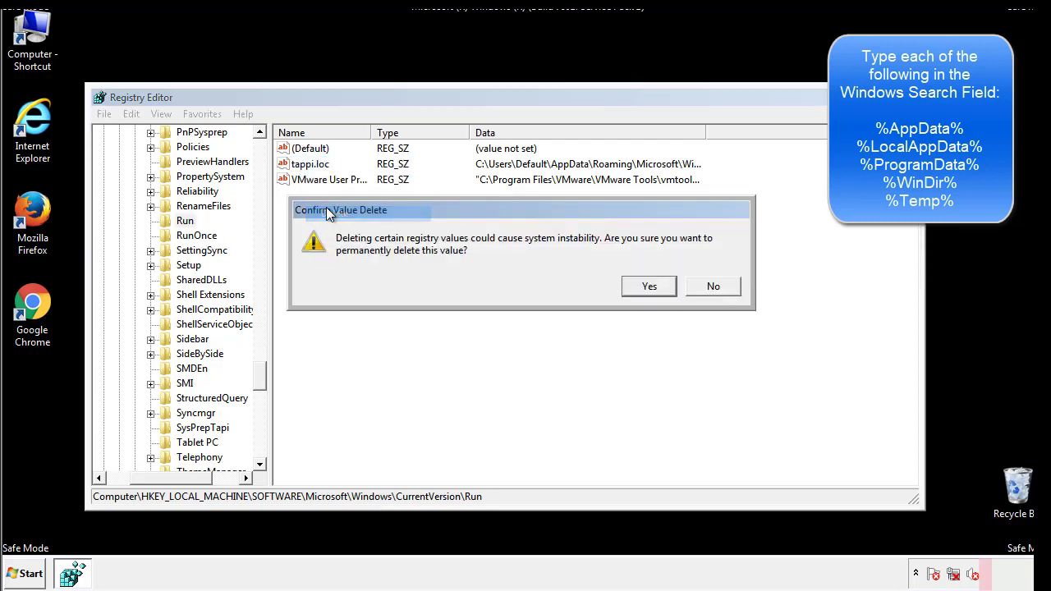
left_click(648, 286)
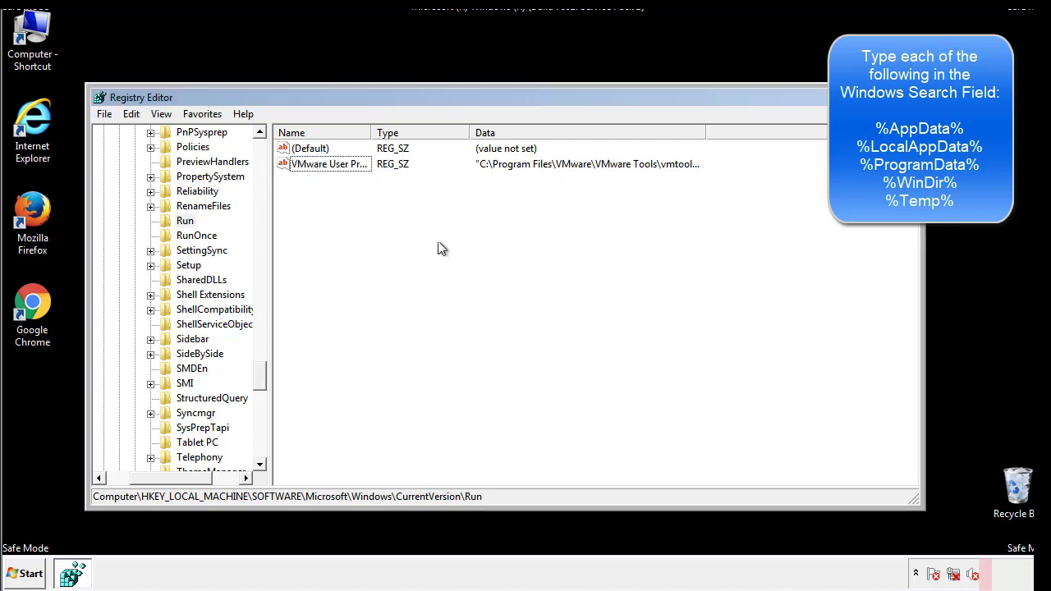
scroll("down", 3)
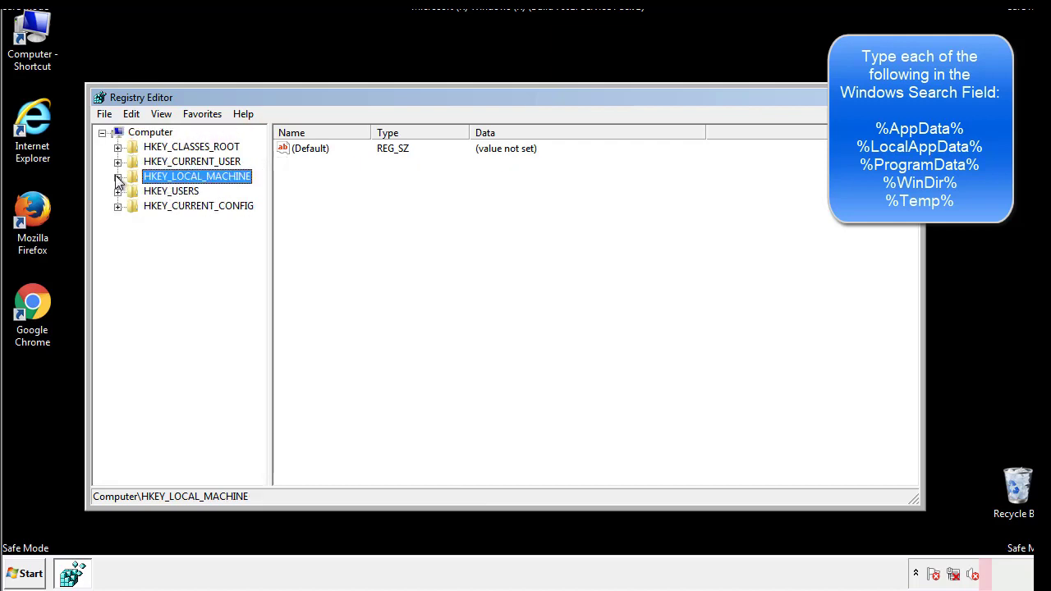
- Expand HKEY_CURRENT_USER\Software\Microsoft\Windows and view the Run key's single DAEMON Tools value
left_click(118, 161)
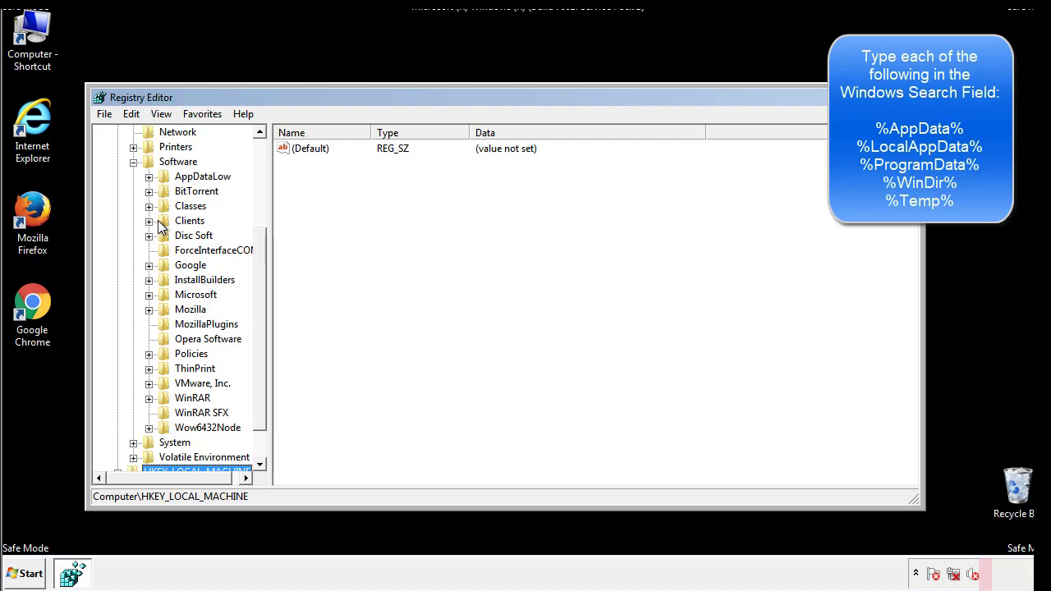
left_click(150, 294)
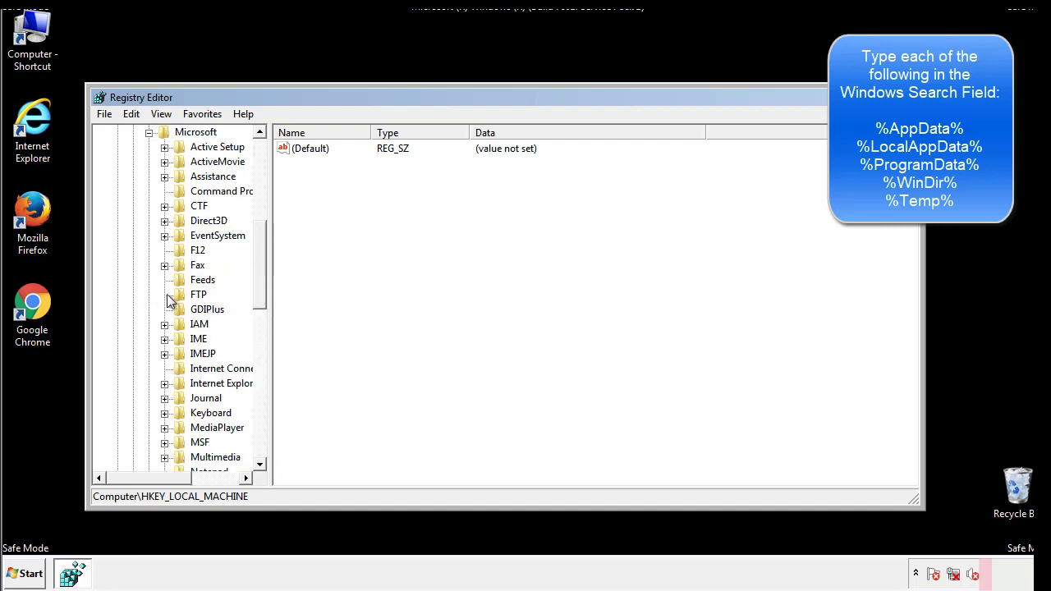
scroll("down", 3)
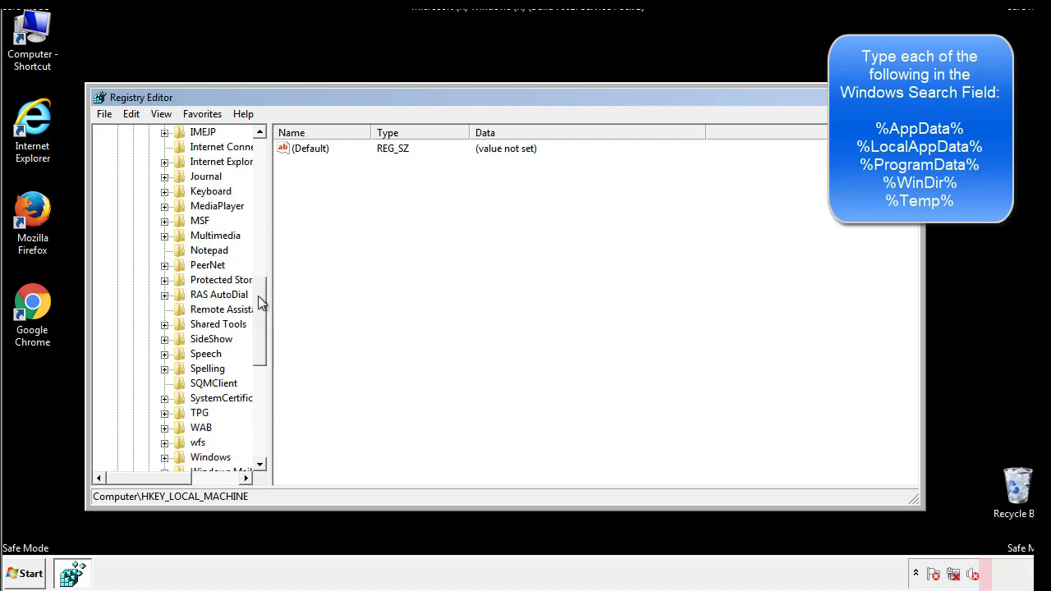
scroll("down", 3)
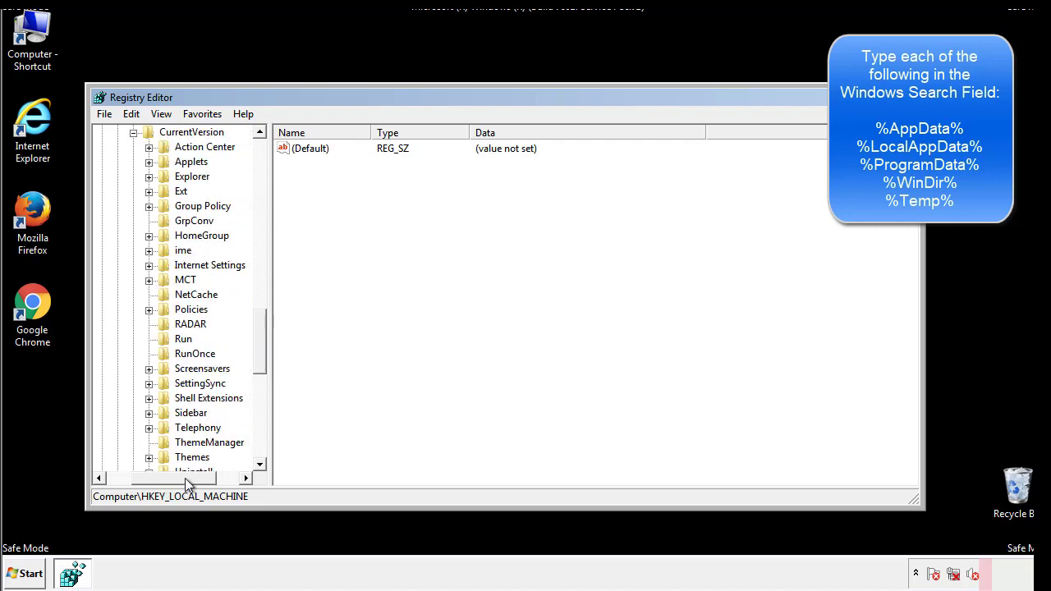
left_click(183, 338)
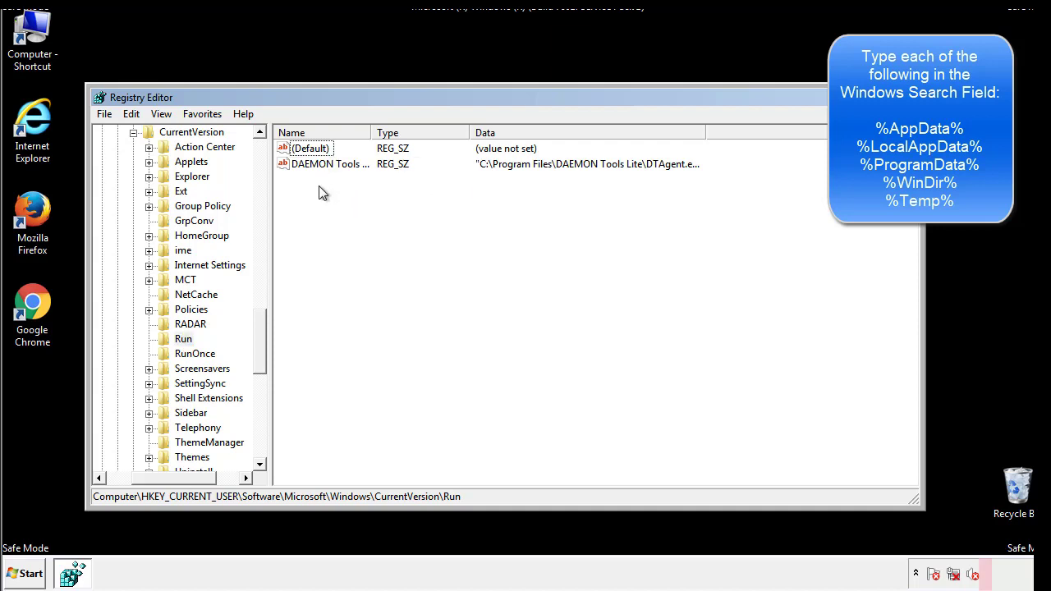
mouse_move(380, 193)
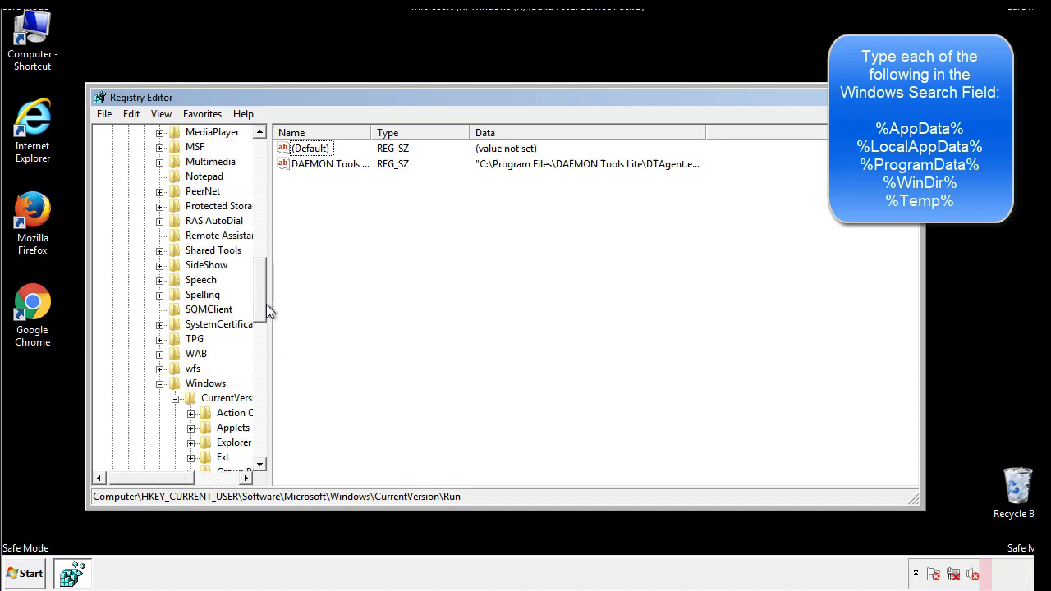
left_click(205, 383)
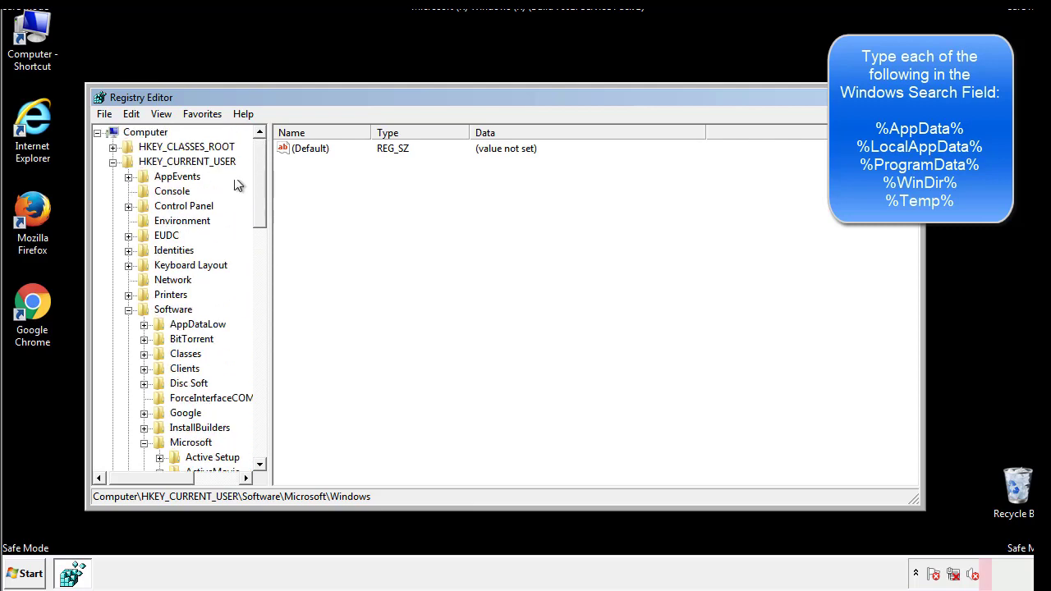
- Search the registry for %temp%, landing on the Temporary Files VolumeCaches key
left_click(131, 113)
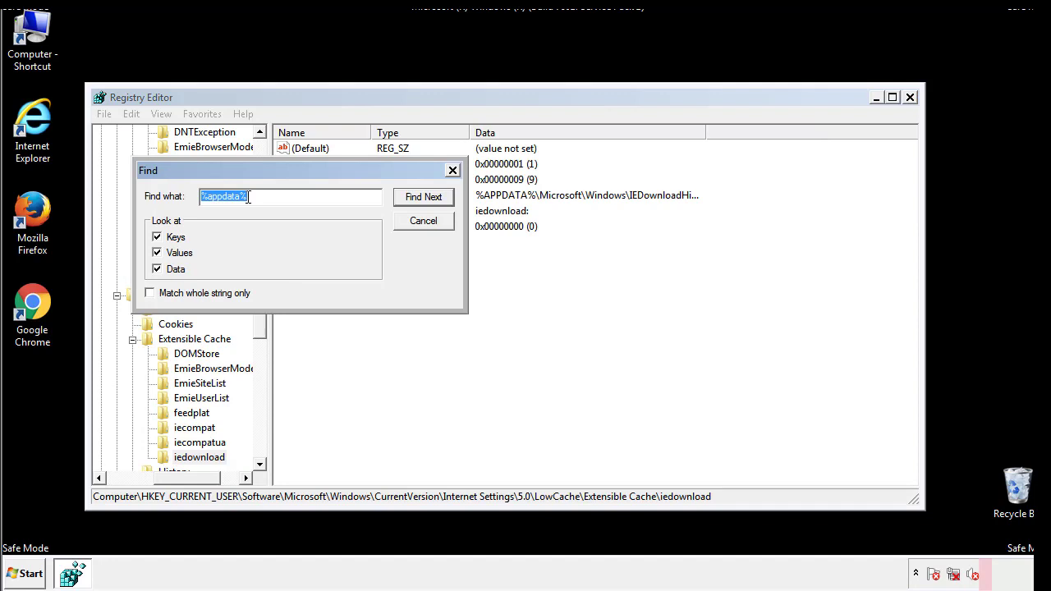
type("%t")
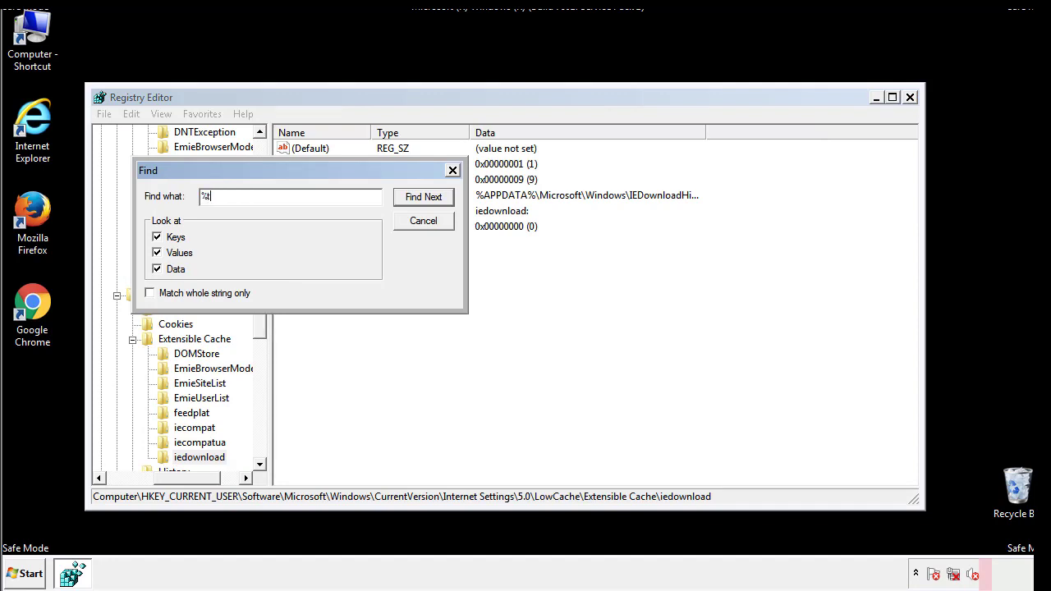
type("temp%")
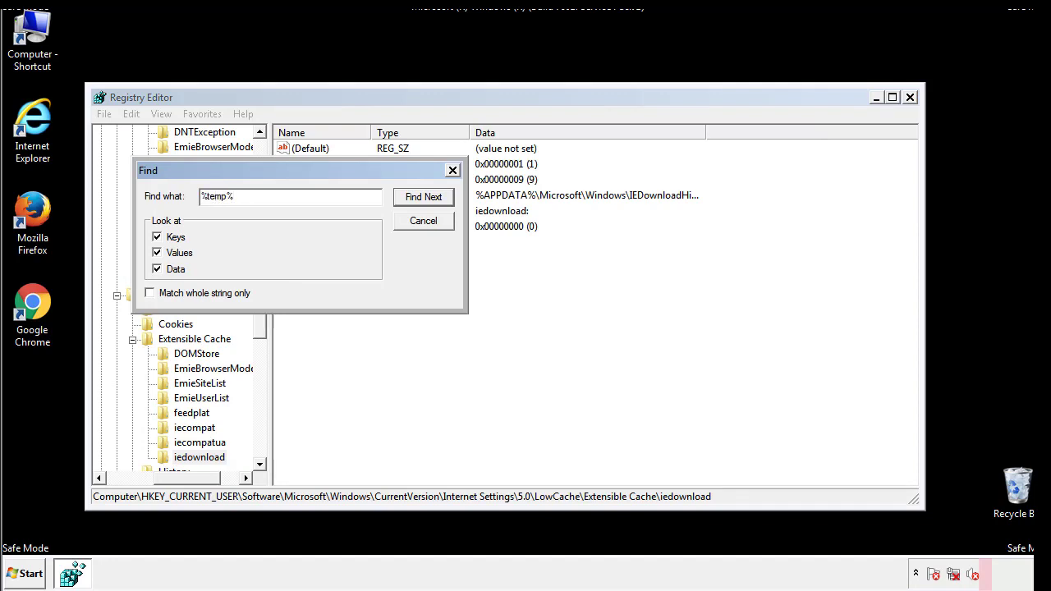
left_click(423, 196)
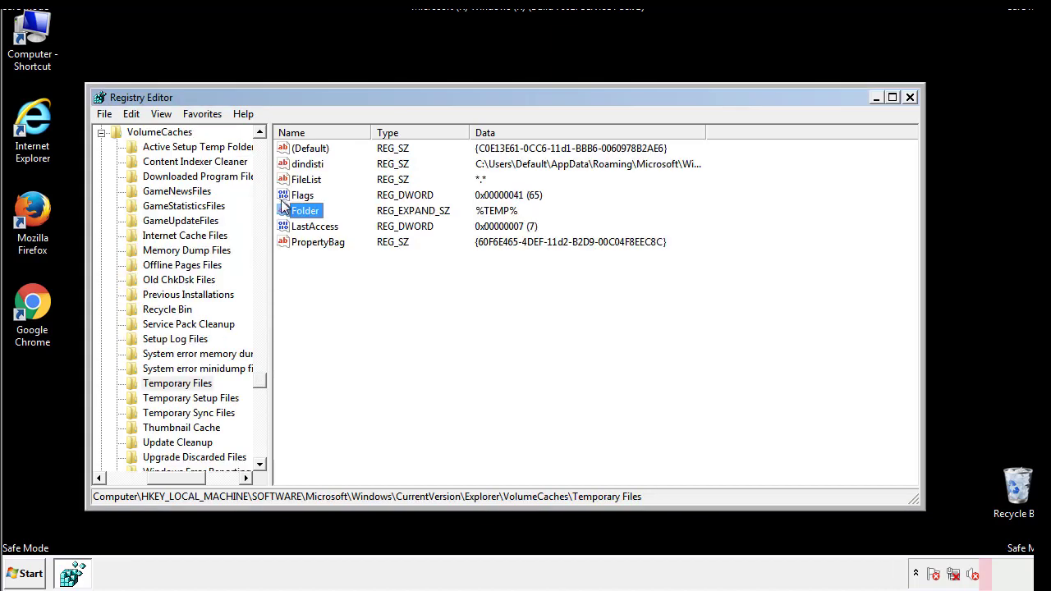
- Select all values in the Temporary Files key and delete them, confirming Yes
left_click(342, 271)
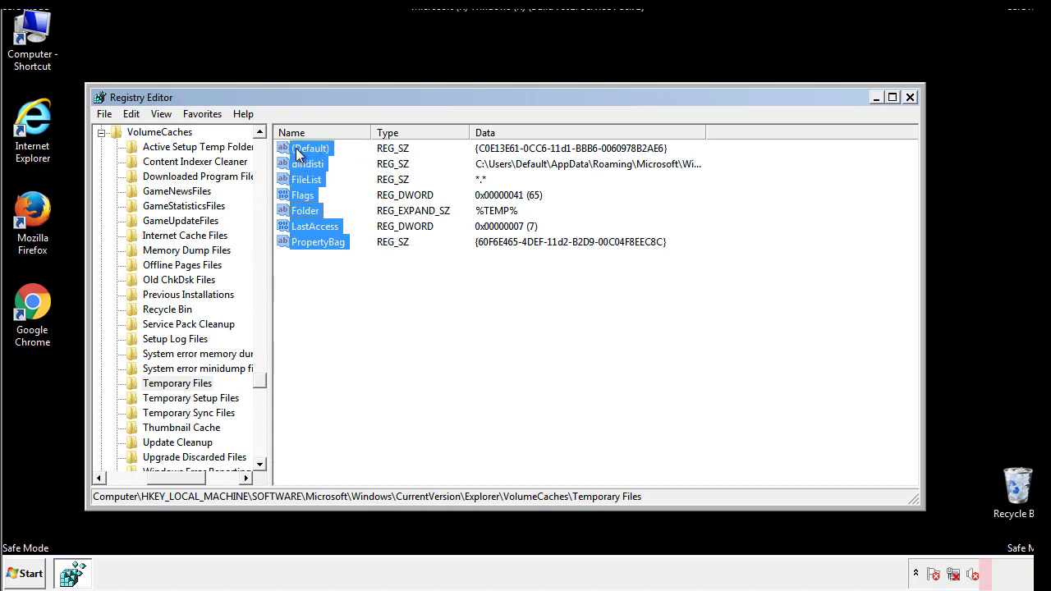
right_click(310, 148)
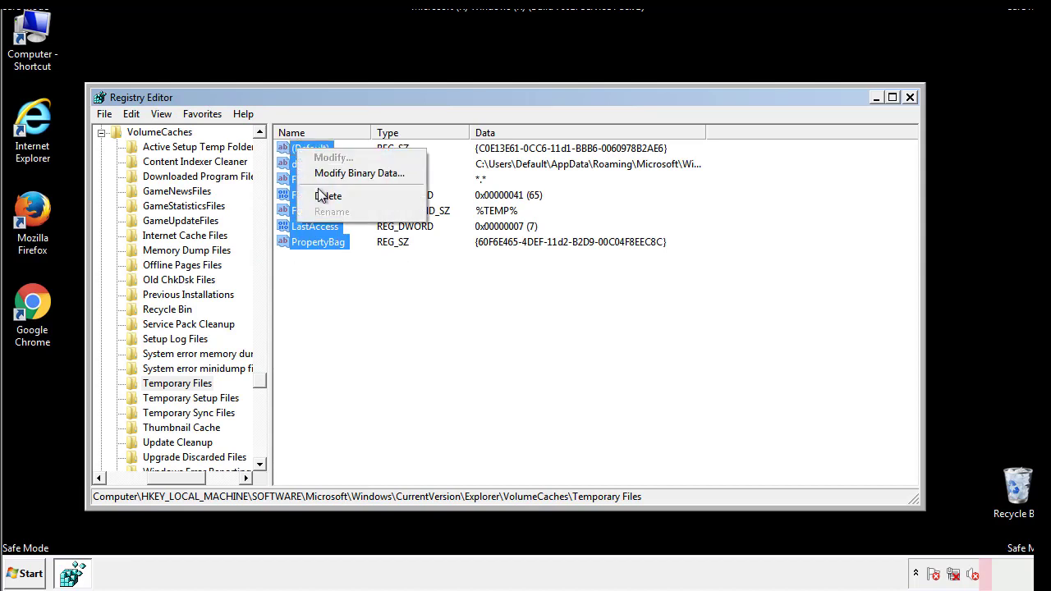
left_click(329, 195)
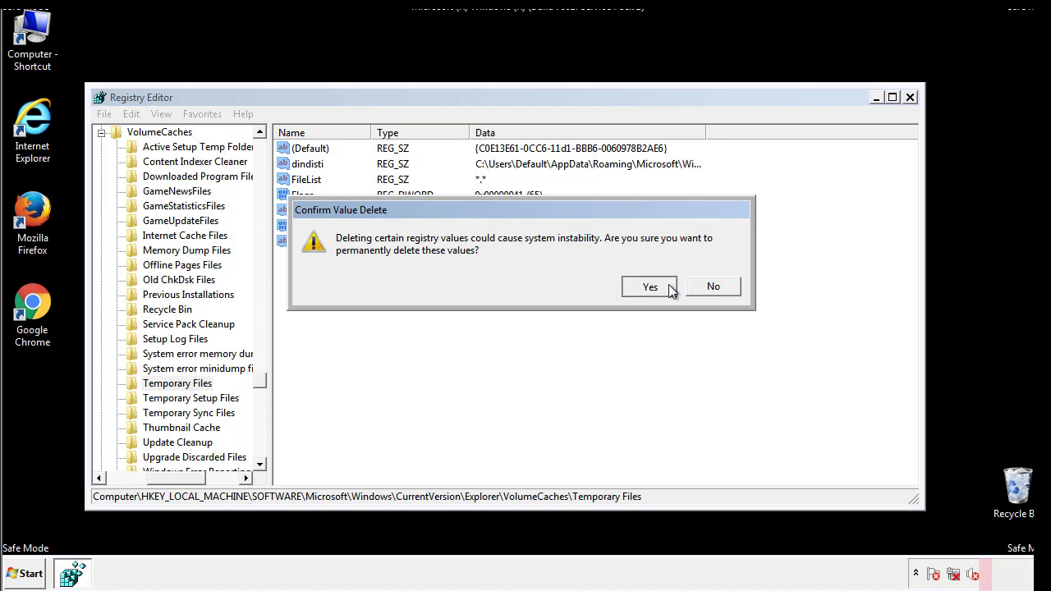
left_click(650, 286)
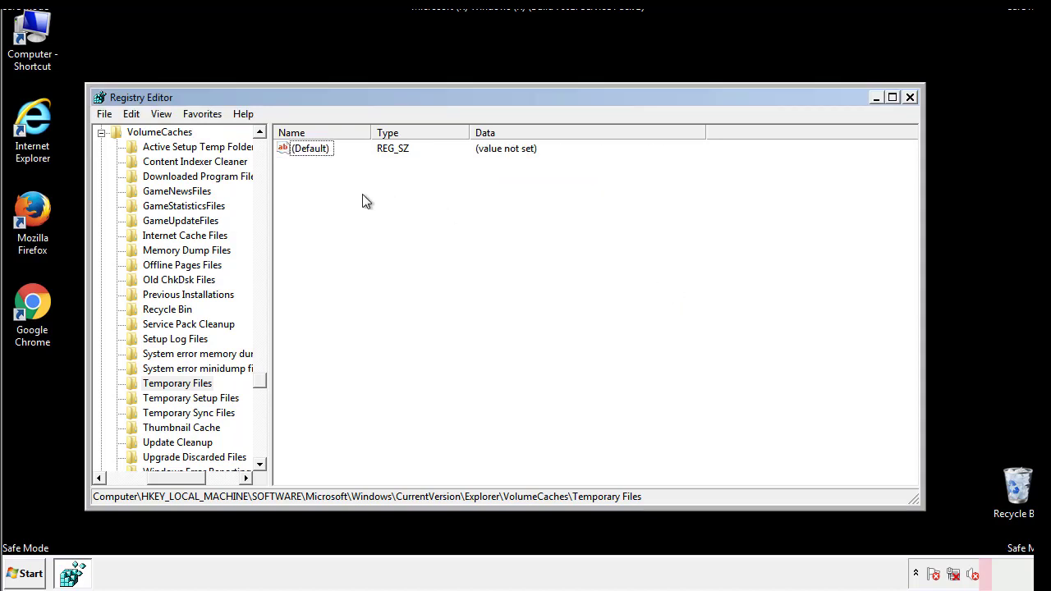
mouse_move(909, 100)
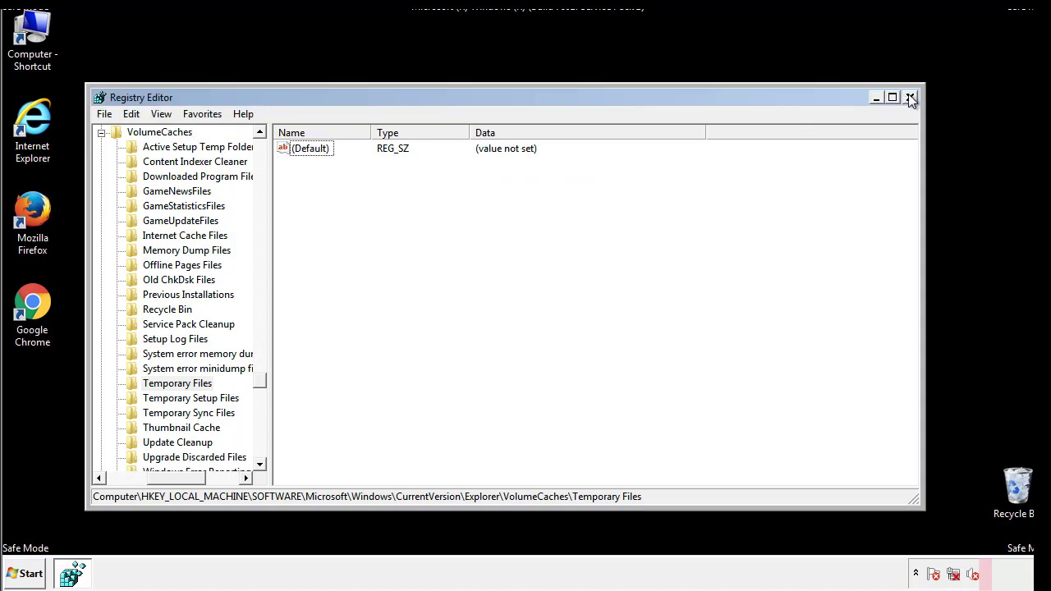
- Close Registry Editor and launch System Configuration by searching 'msconfig' from Start
left_click(910, 97)
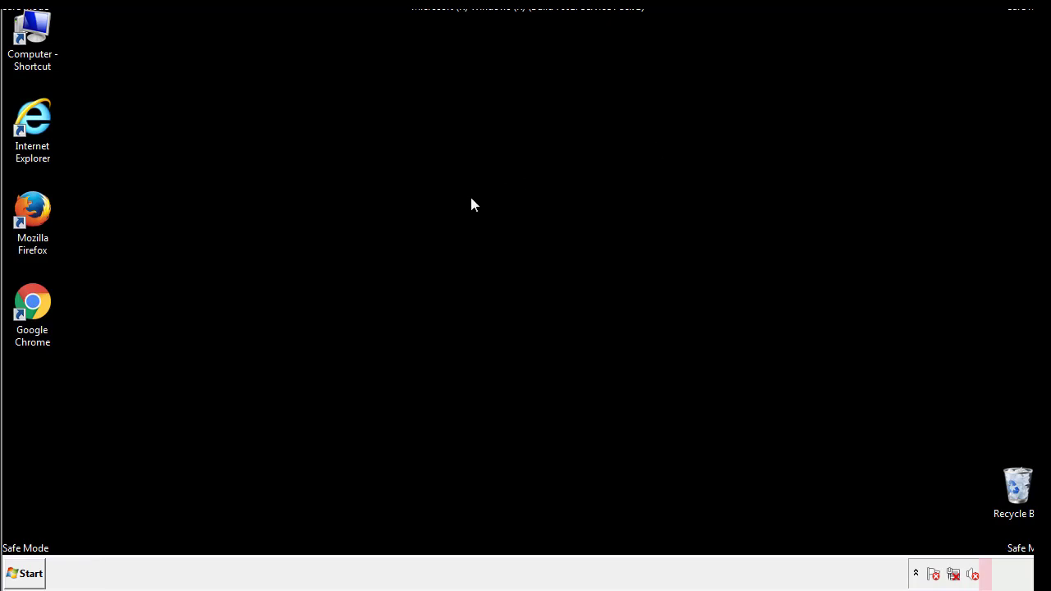
mouse_move(44, 411)
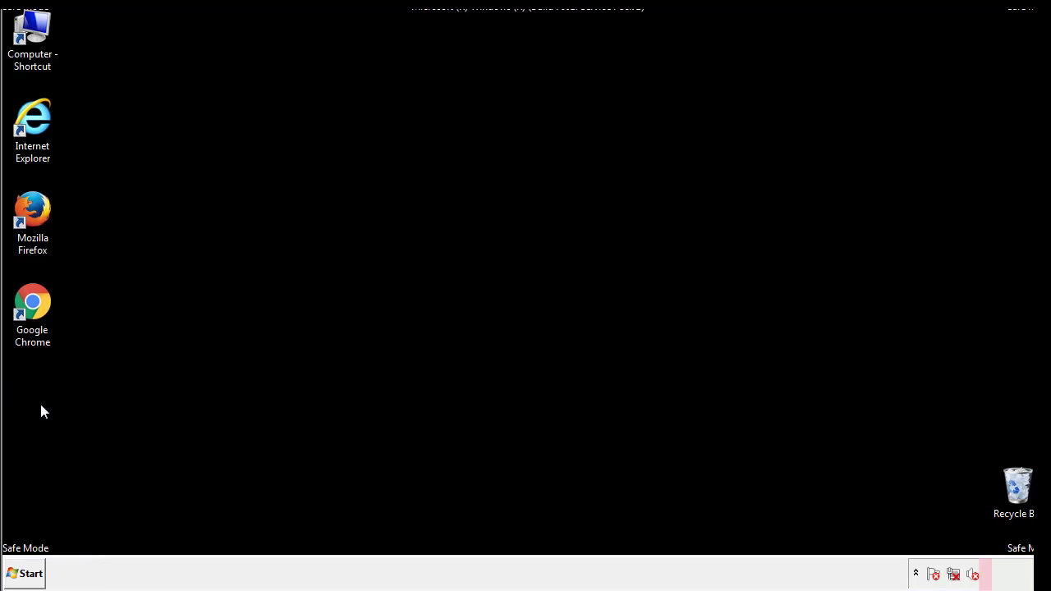
left_click(24, 573)
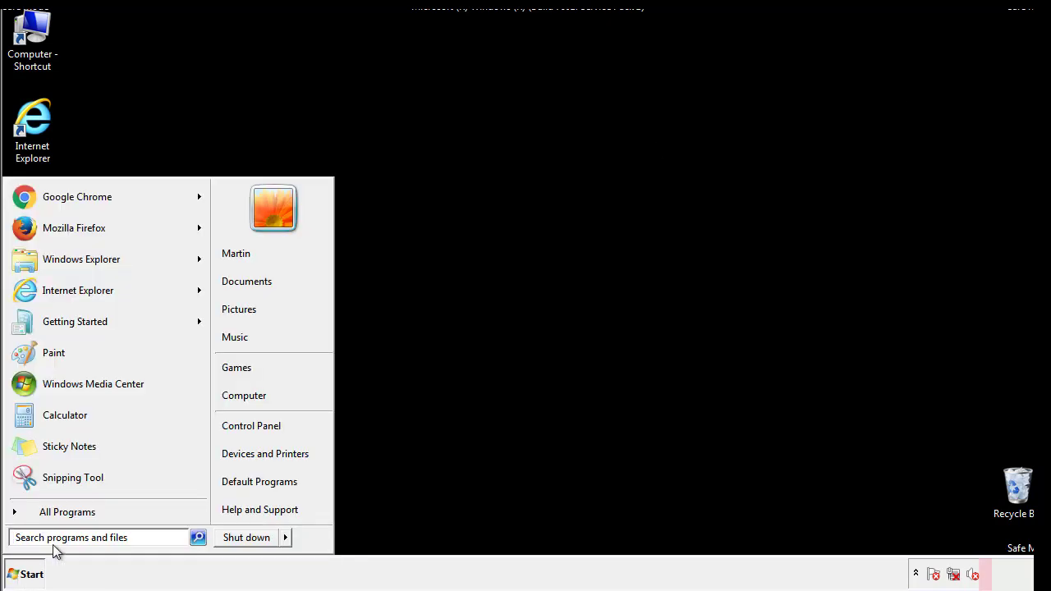
type("mscon")
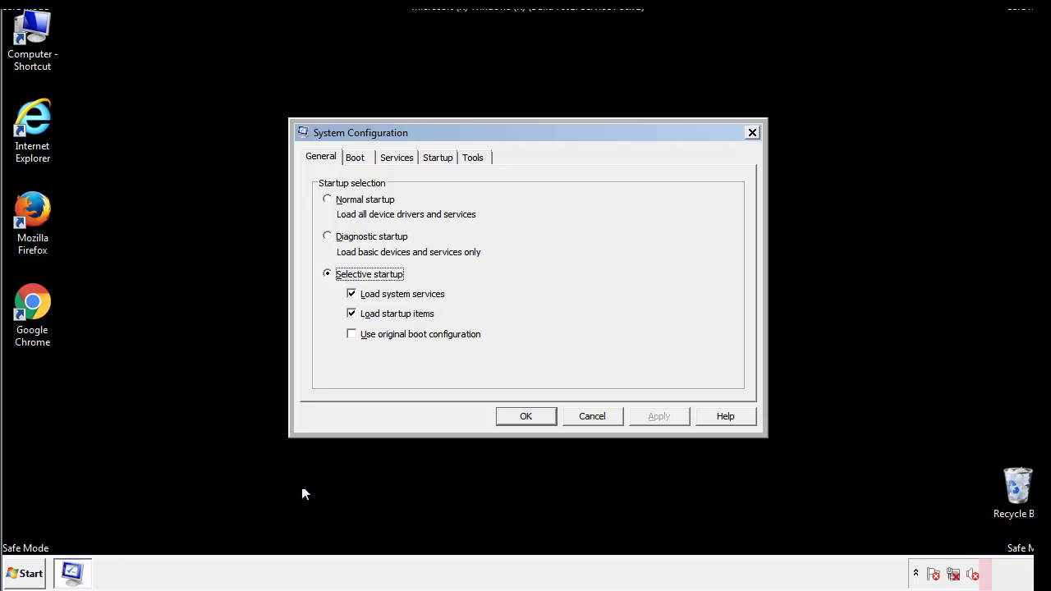
- Uncheck Safe boot on the Boot tab and accept the restart prompt
left_click(354, 157)
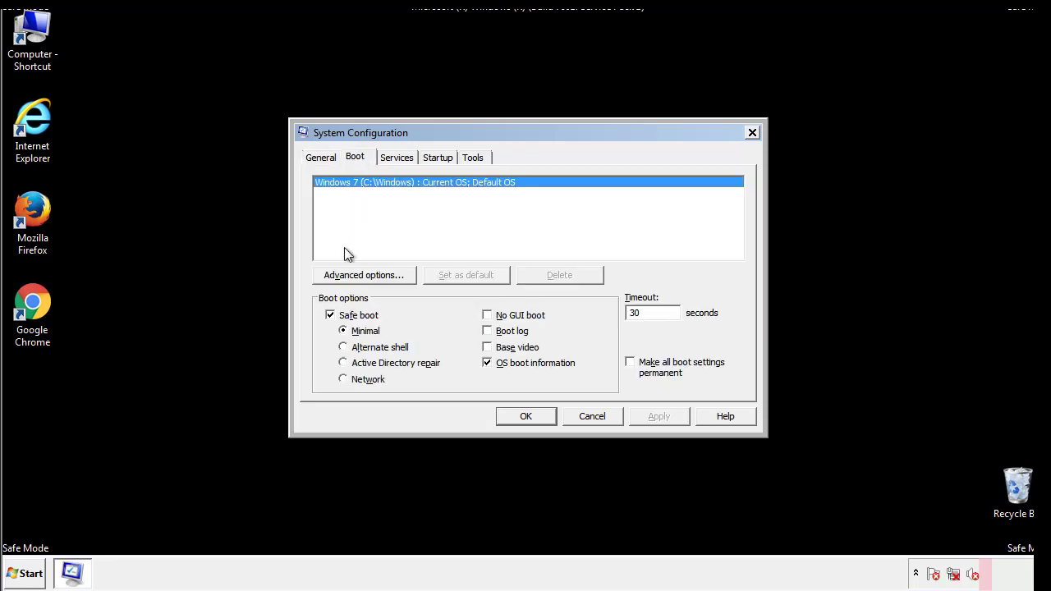
left_click(330, 315)
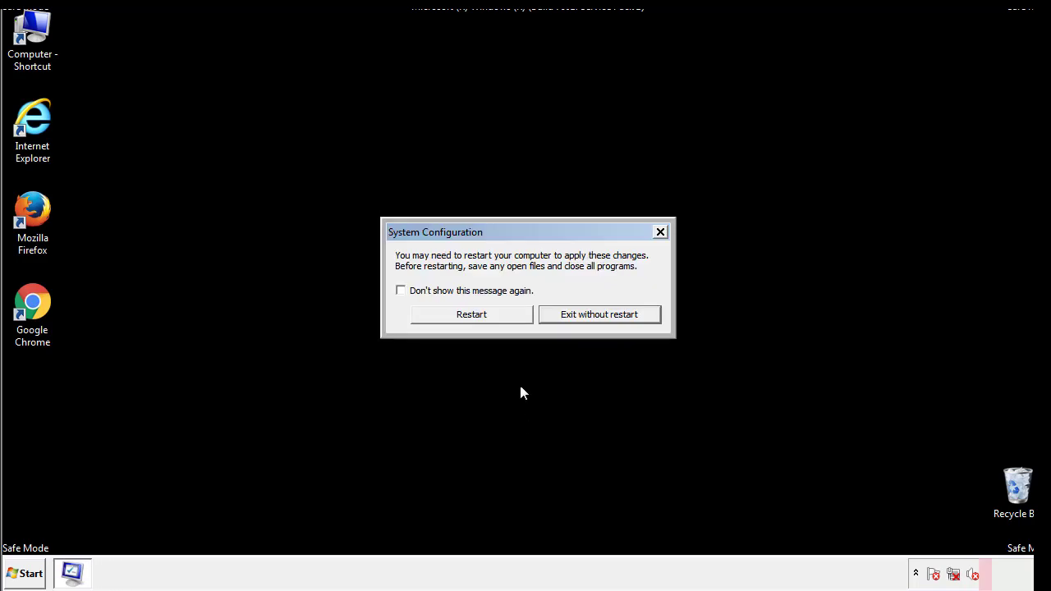
left_click(471, 313)
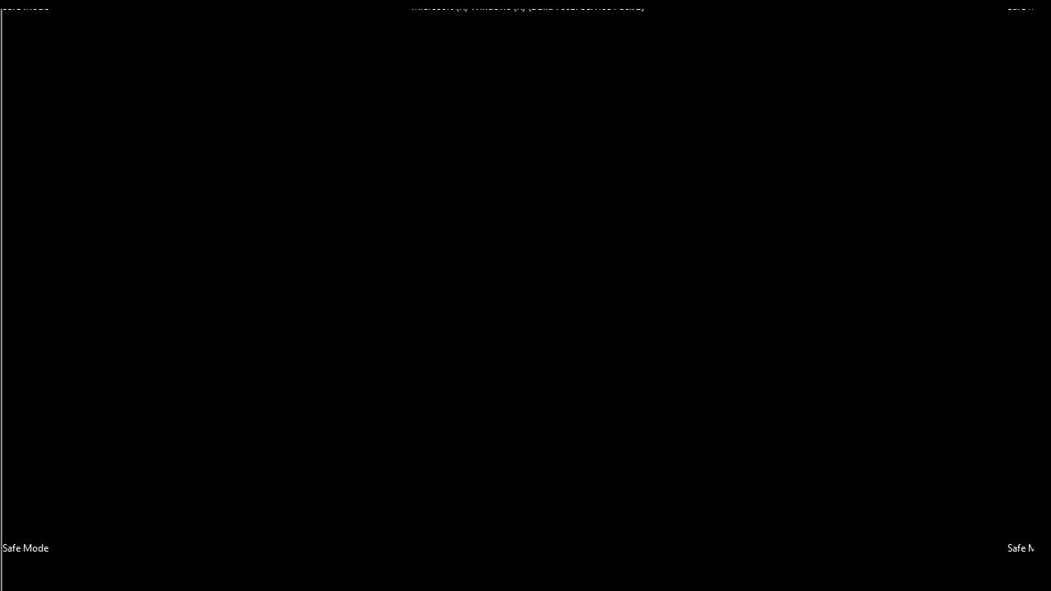